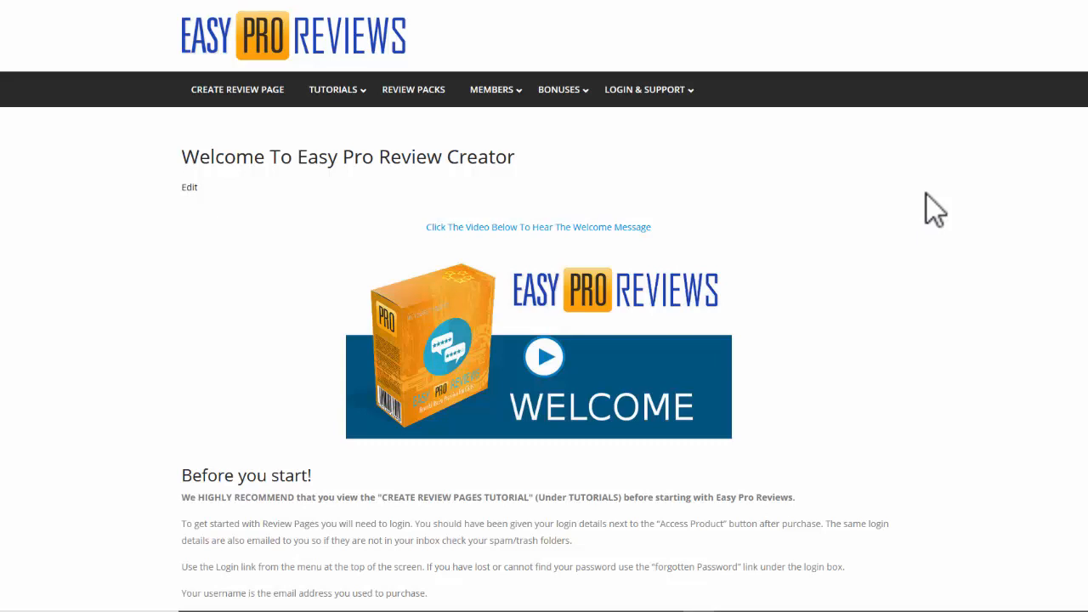
mouse_move(933, 176)
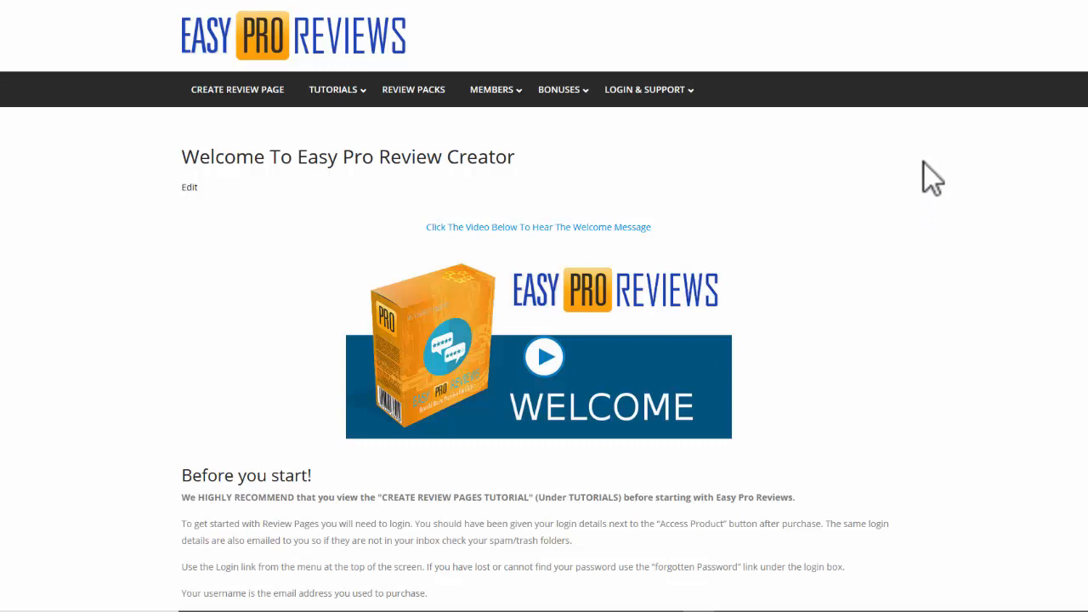
mouse_move(637, 167)
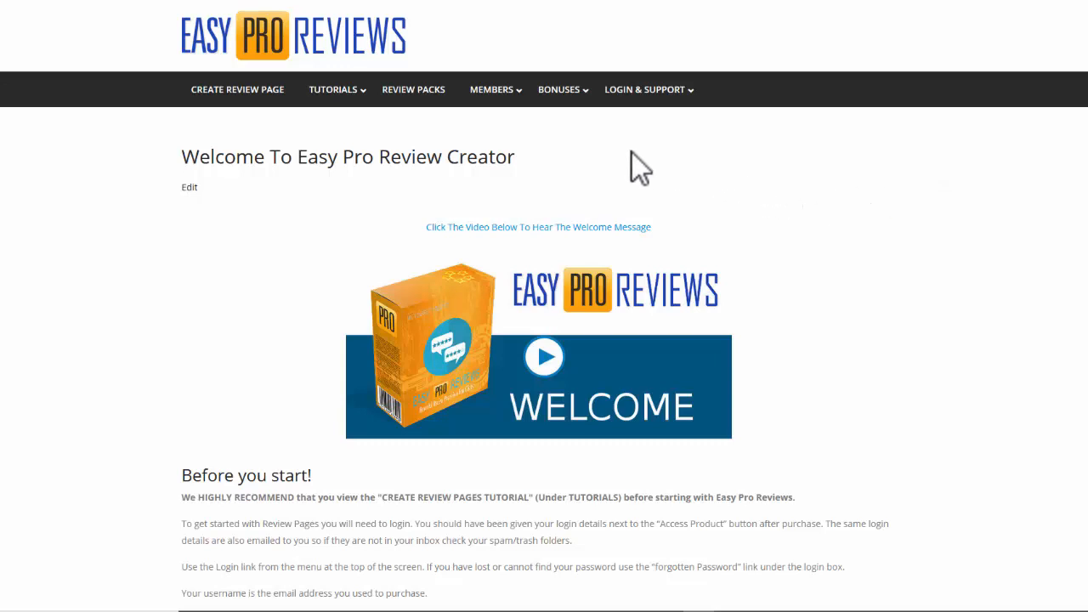
mouse_move(238, 88)
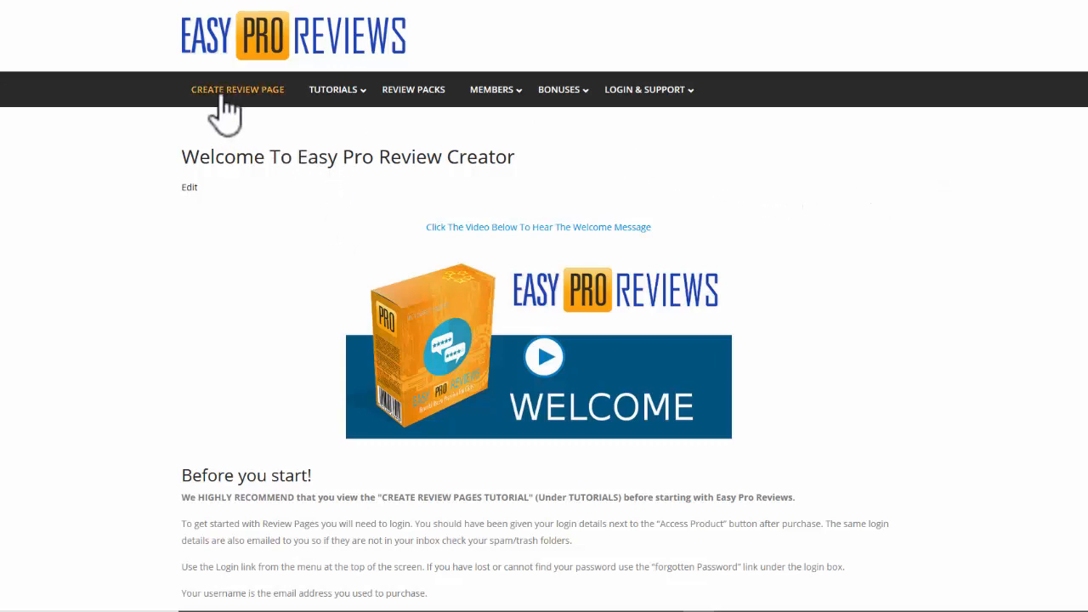
mouse_move(238, 88)
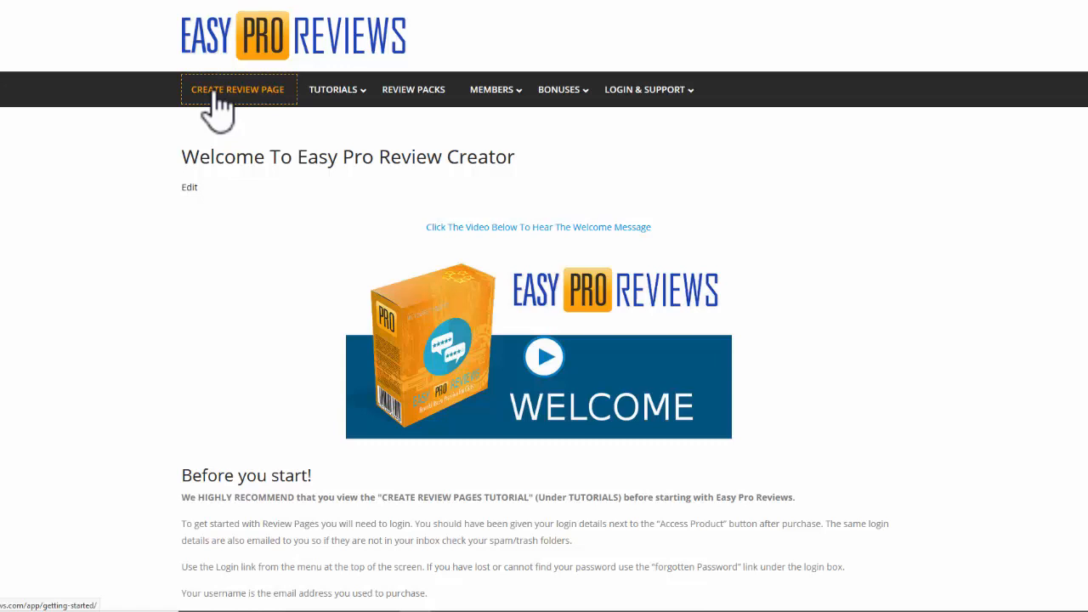
Begin a new review page and enter 'diet' as the product niche keyword
click(238, 89)
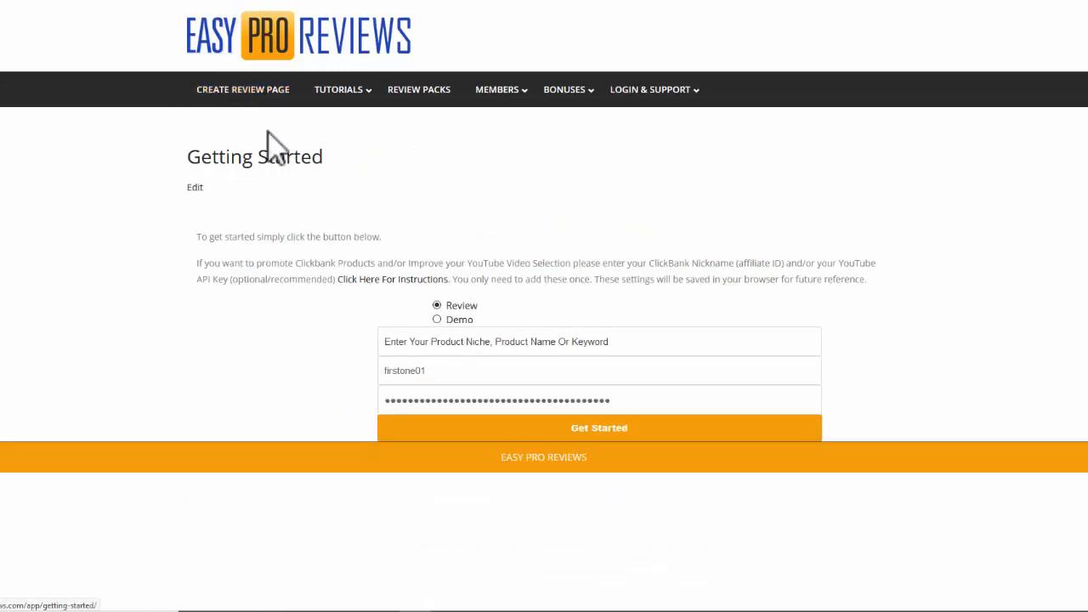
mouse_move(496, 340)
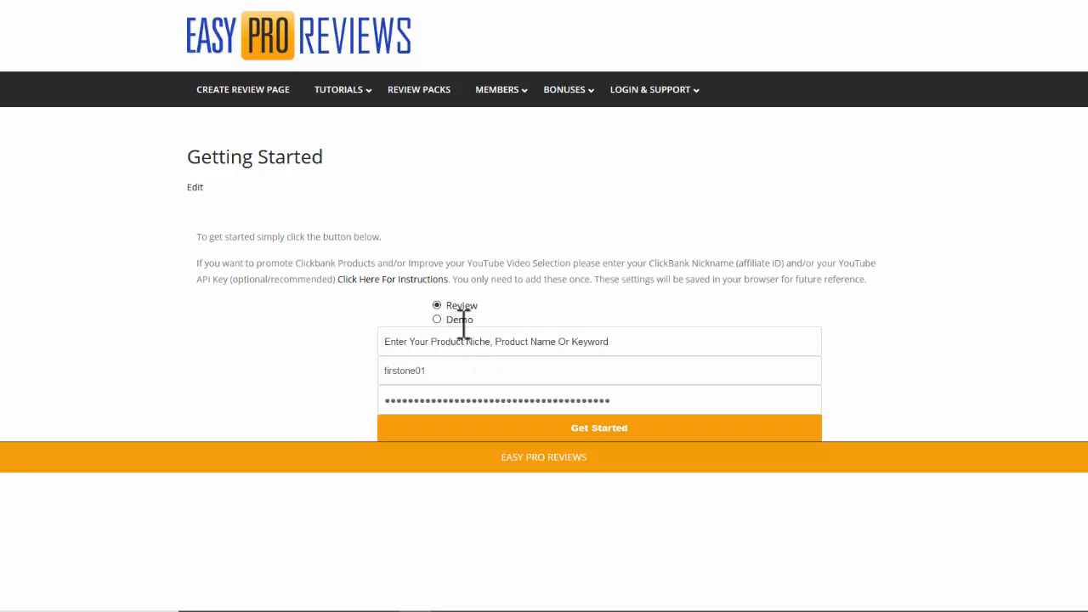
mouse_move(428, 349)
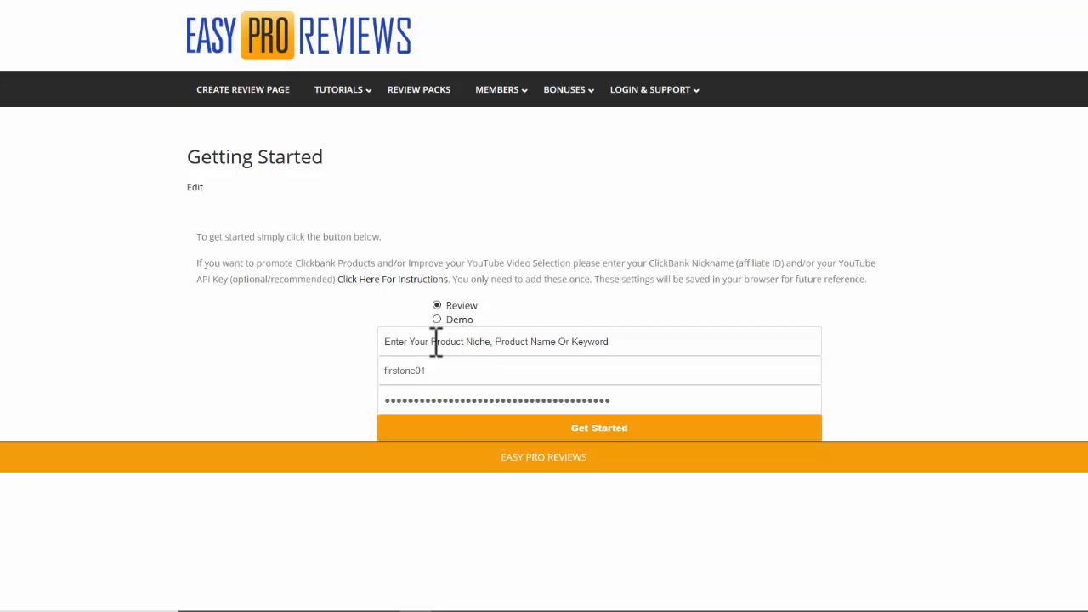
click(599, 340)
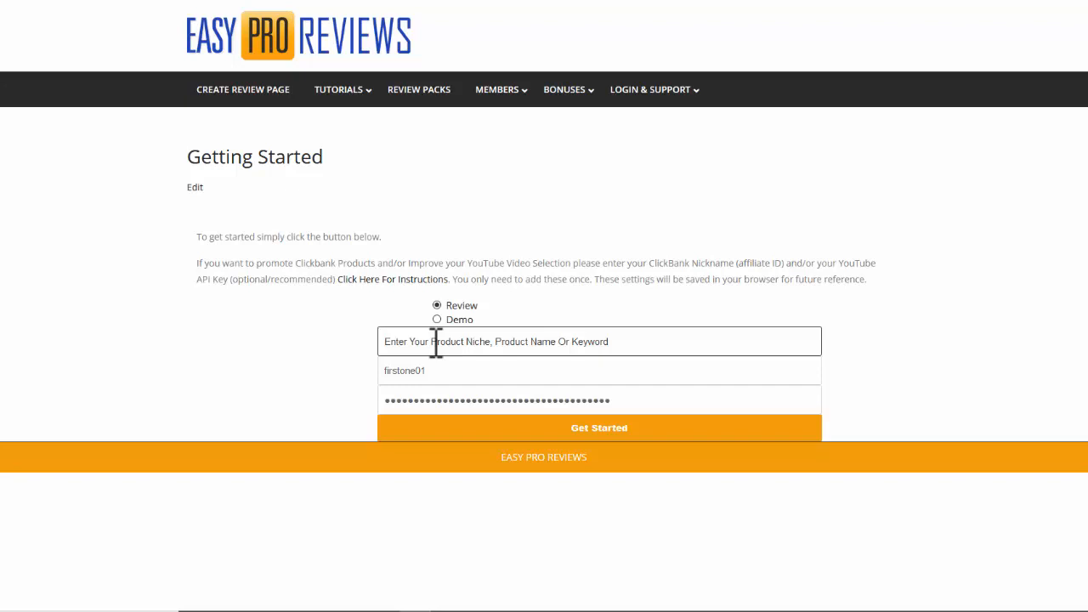
text(diet)
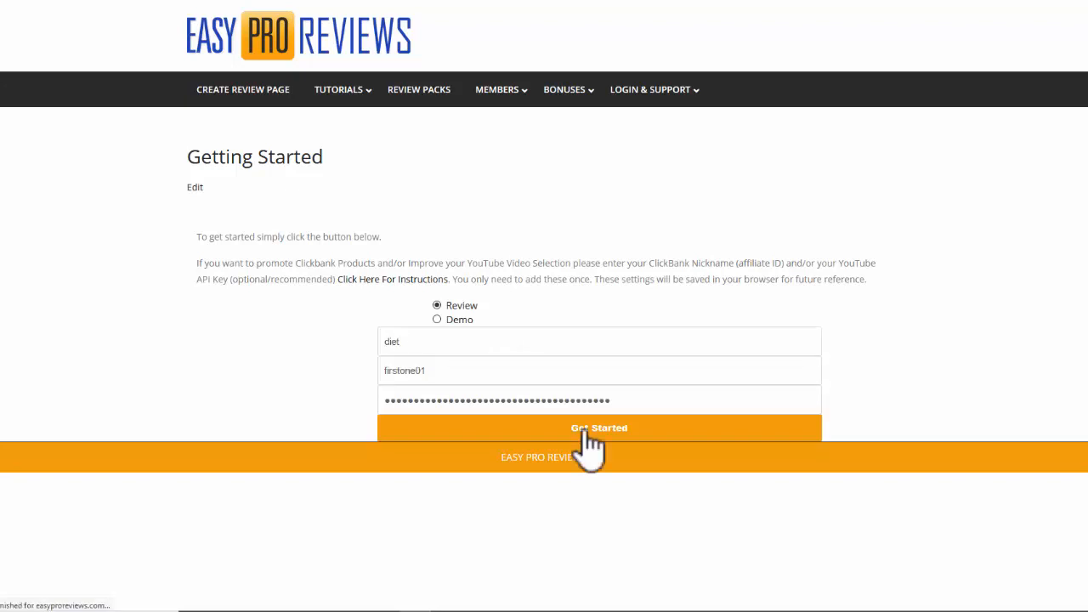
Submit the diet niche and set the personal intro to 'Quality Reviews From Benny's Reviews.com'
click(598, 428)
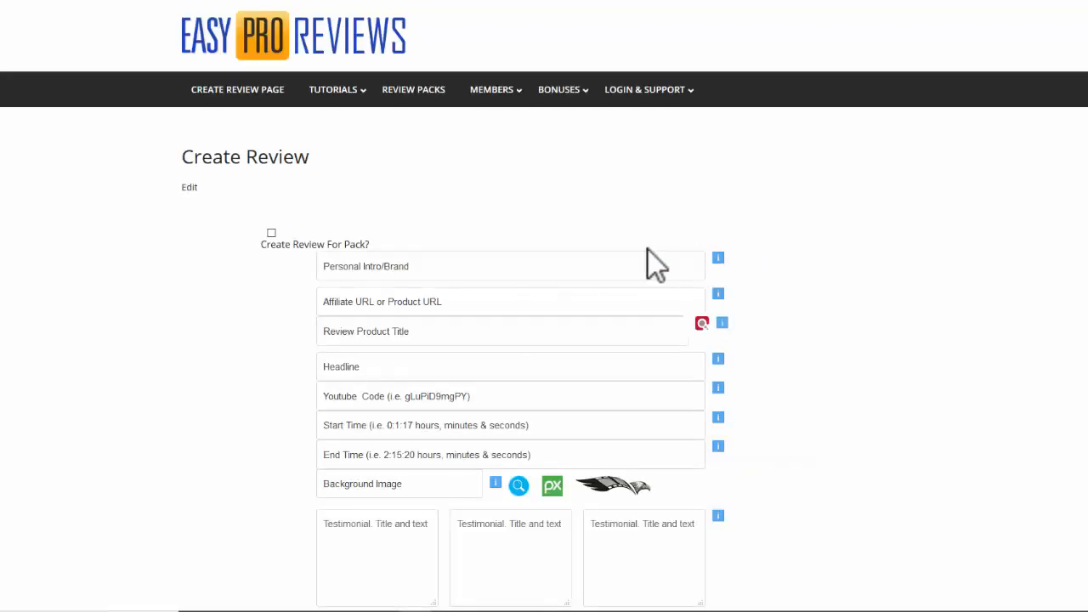
scroll(down, 3)
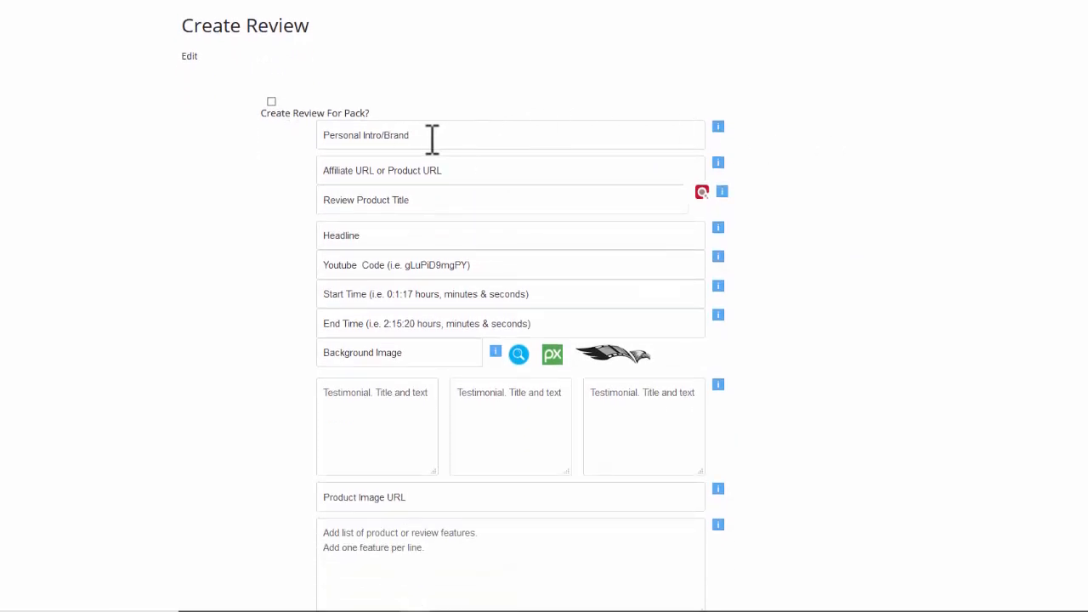
text(Quality Reviews From Benny's Reviews.com)
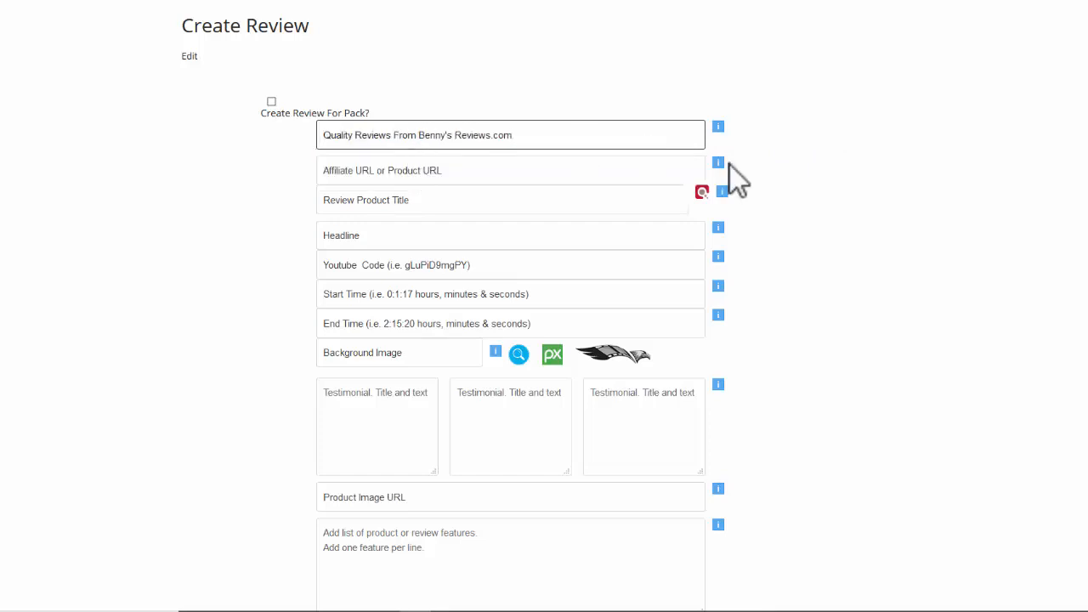
scroll(down, 3)
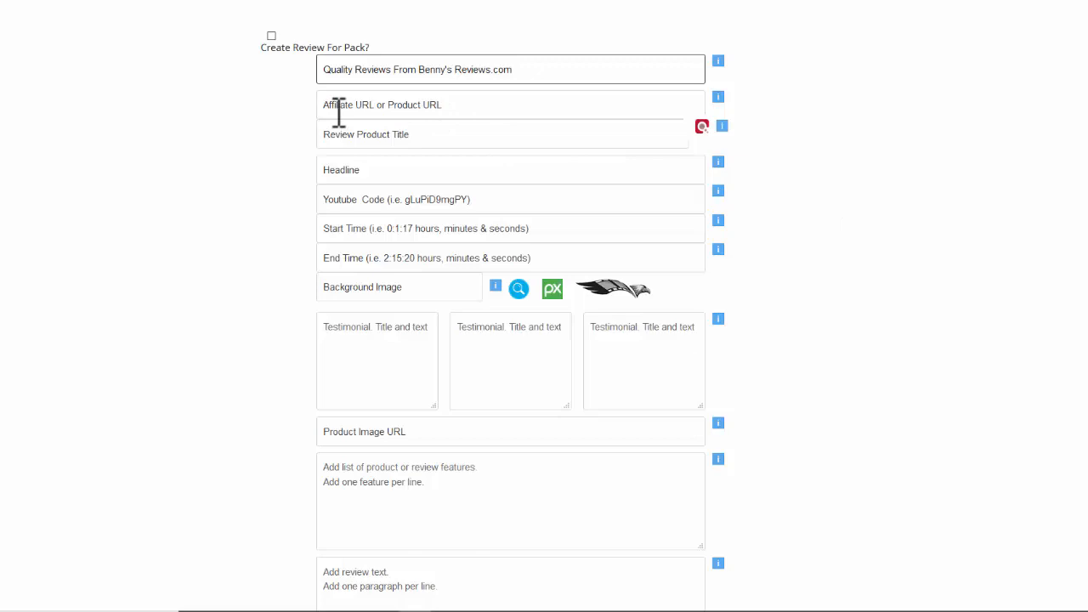
mouse_move(428, 116)
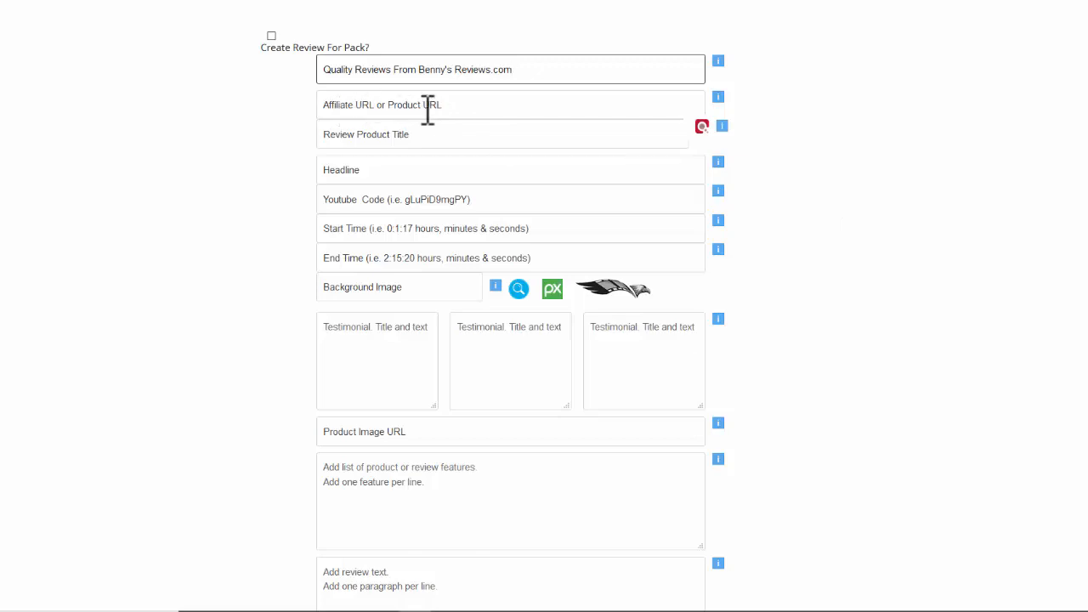
Bring up the ClickBank product picker beside the Affiliate URL field
click(702, 126)
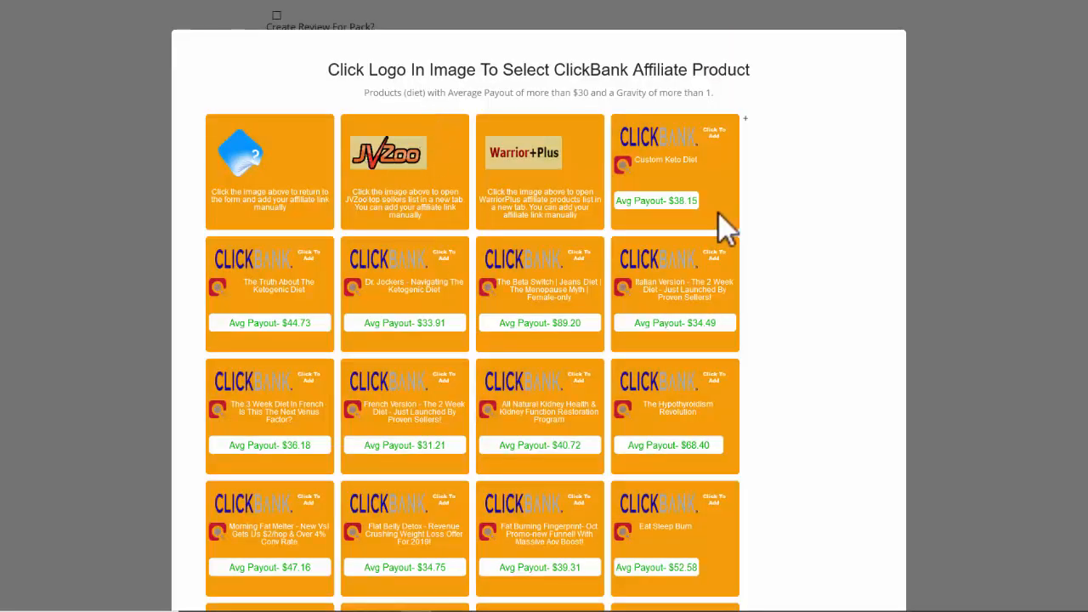
mouse_move(666, 173)
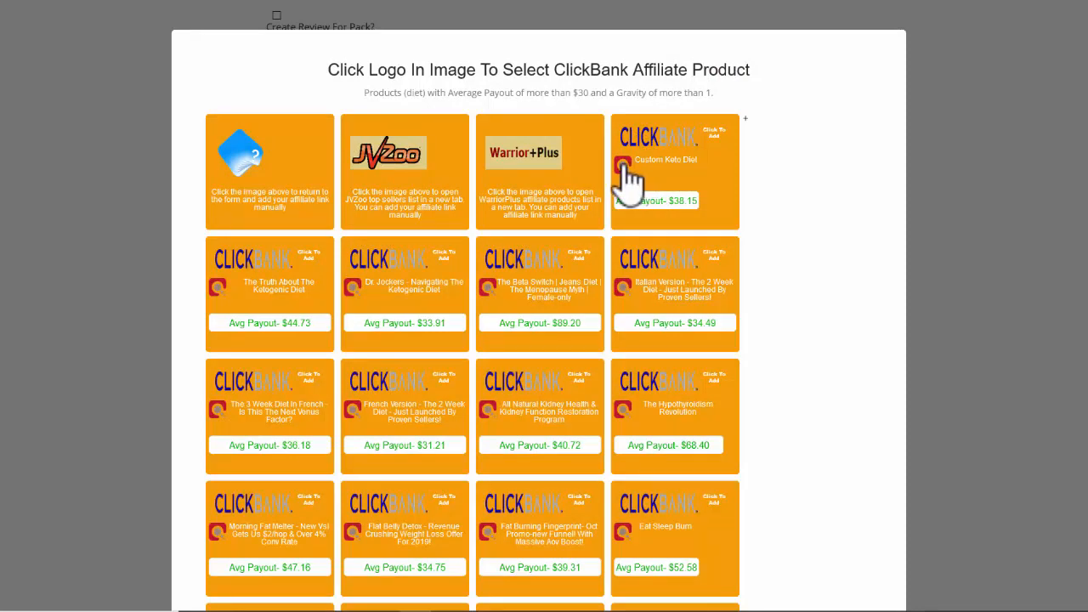
mouse_move(625, 179)
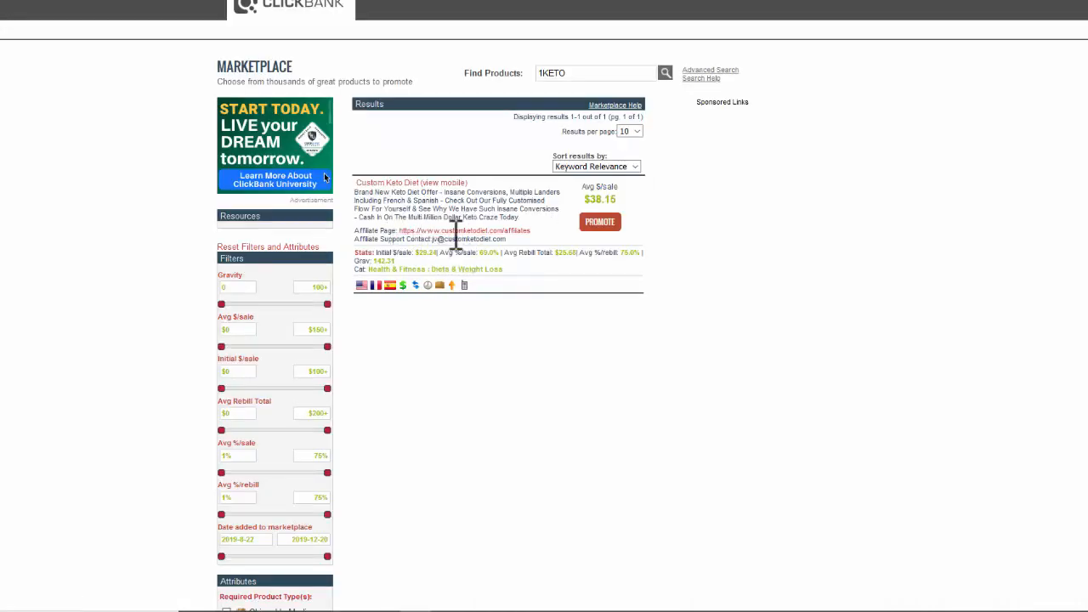
mouse_move(411, 41)
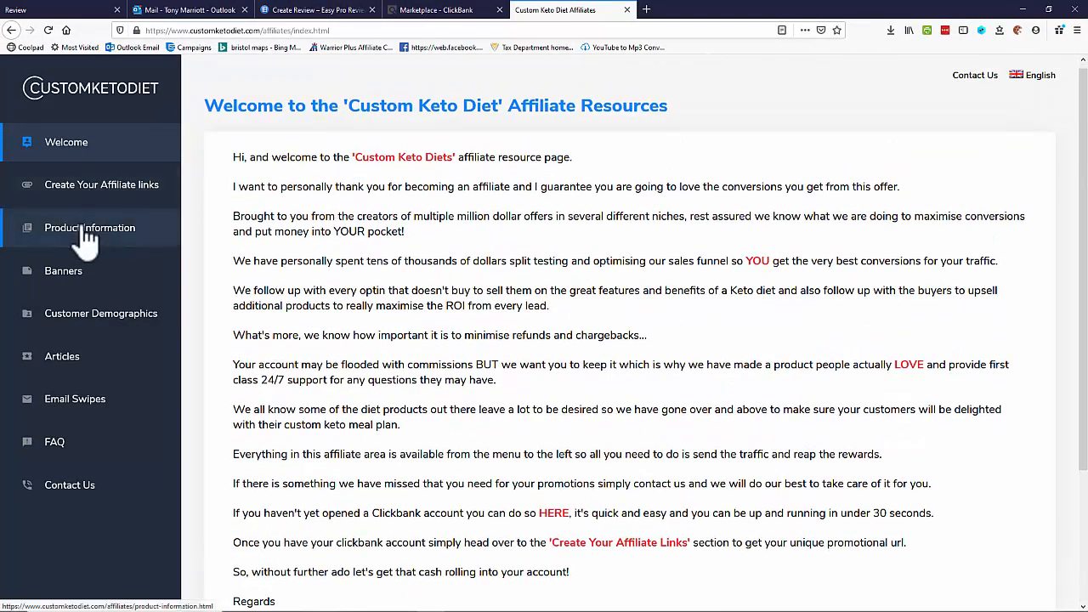
Go to the Product Information page and select the Custom Keto Diet description paragraphs
click(88, 227)
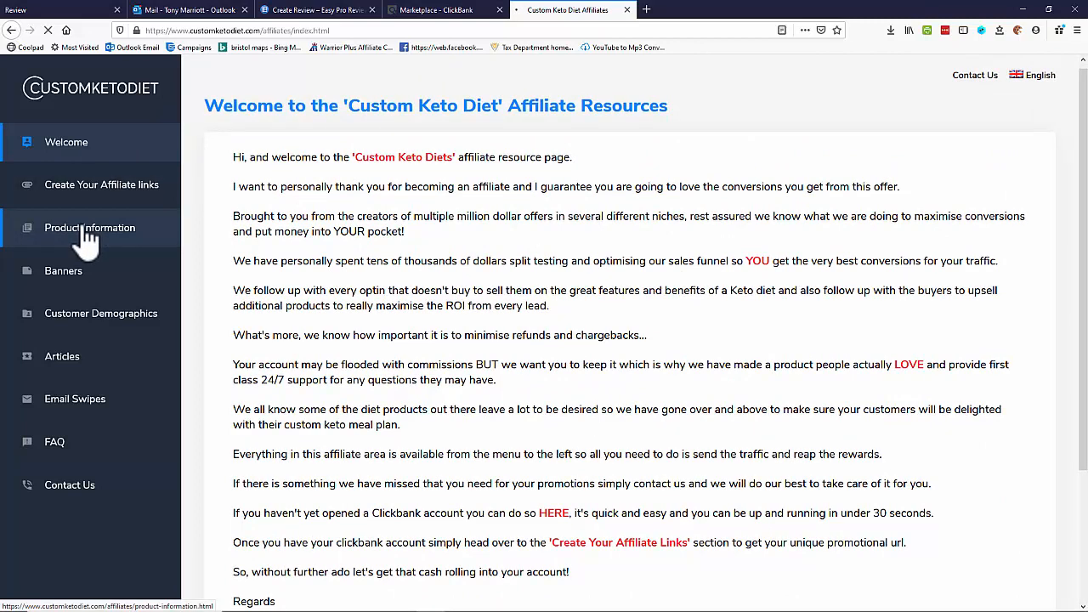
click(88, 228)
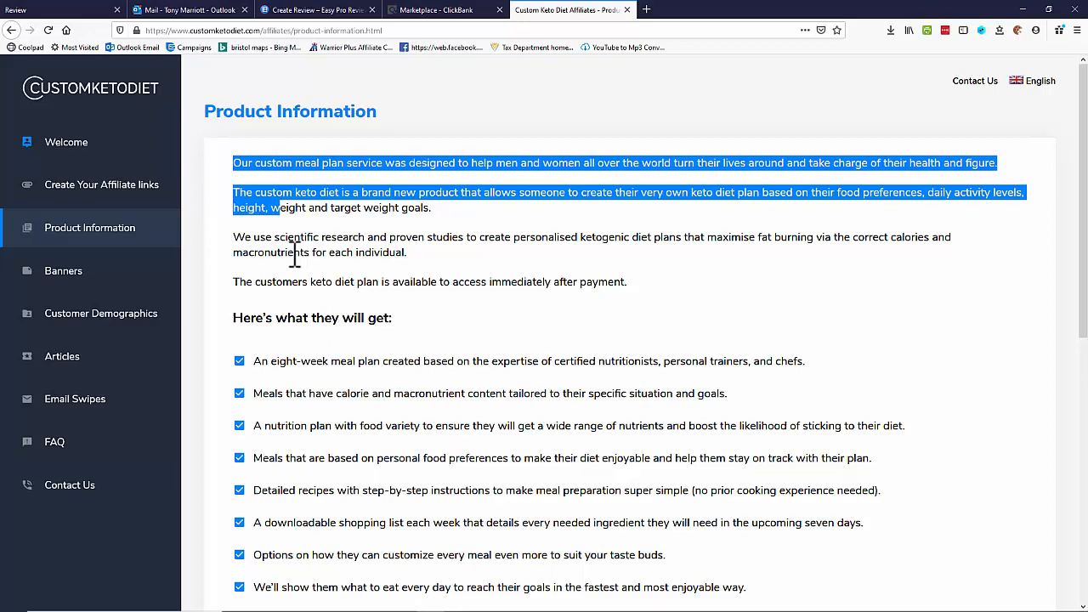
drag(293, 255, 628, 282)
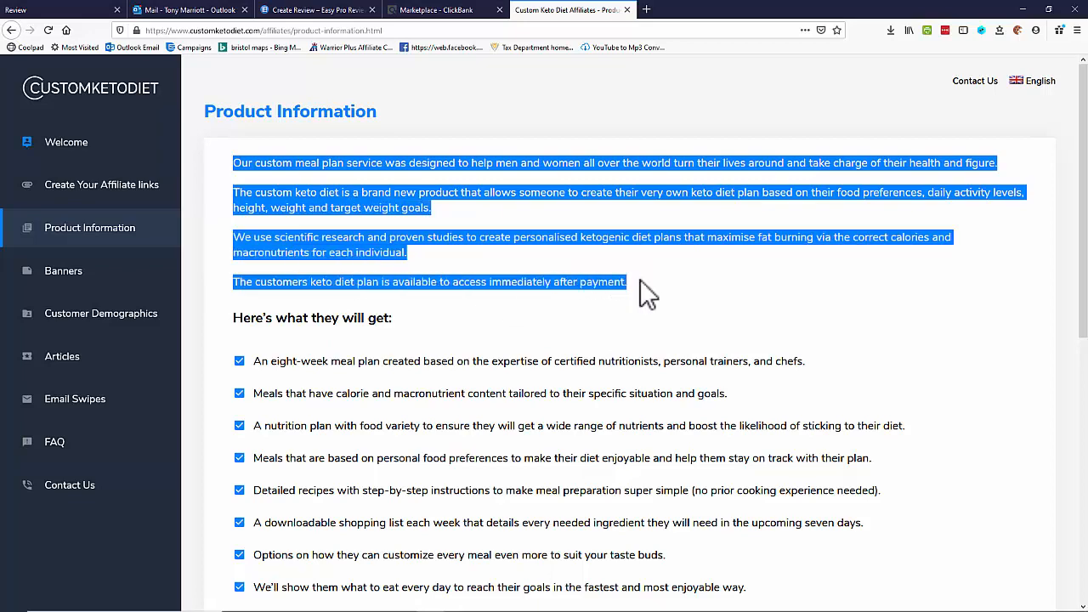
scroll(down, 3)
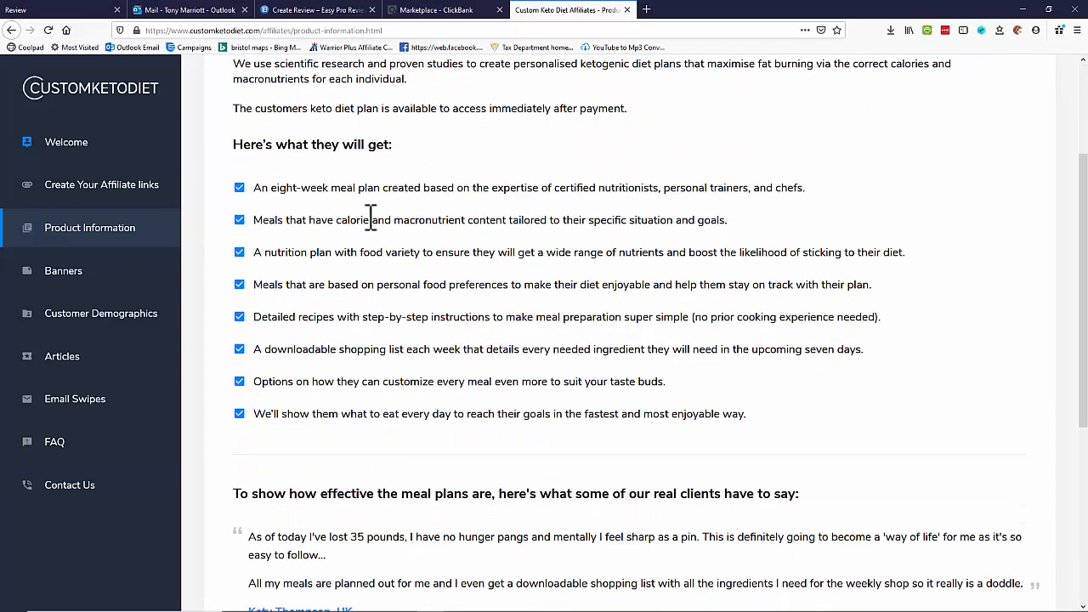
mouse_move(258, 201)
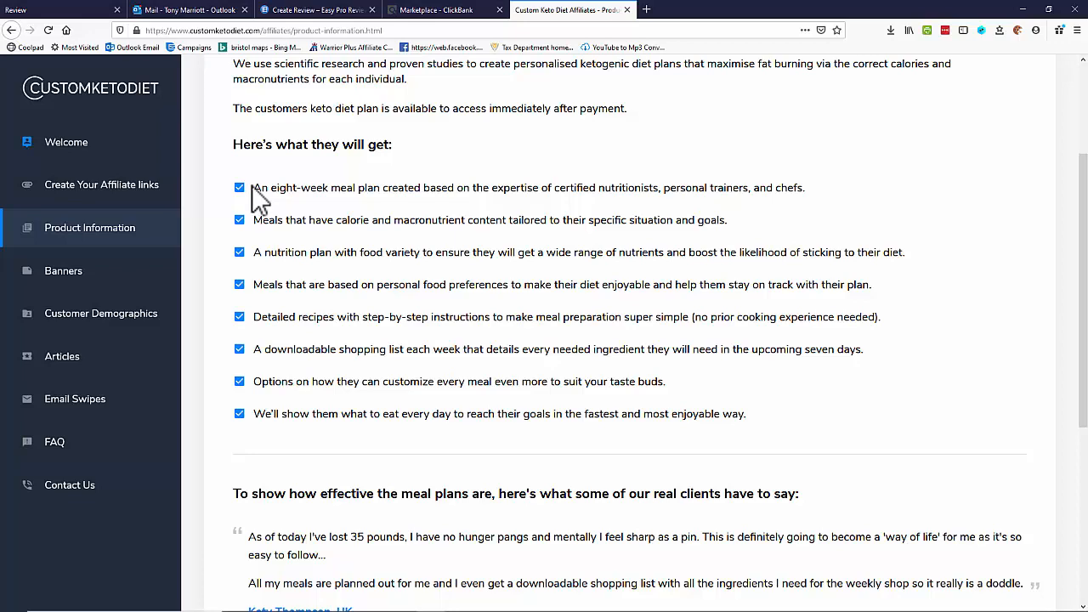
Select the 'Here's what they will get' benefits list and read down to the client testimonials
drag(252, 187, 718, 415)
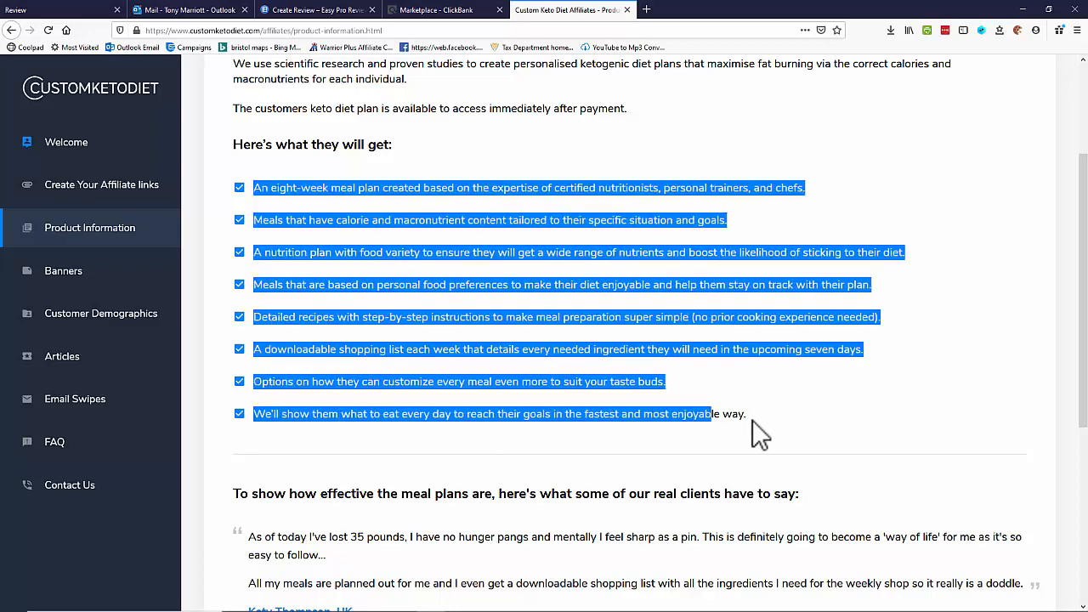
scroll(down, 3)
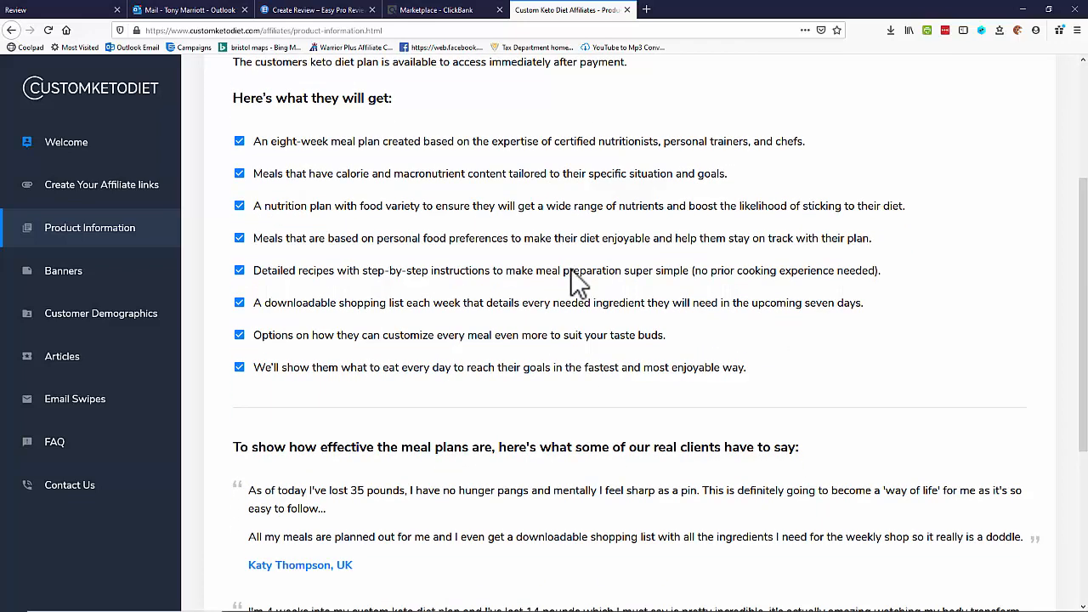
scroll(down, 3)
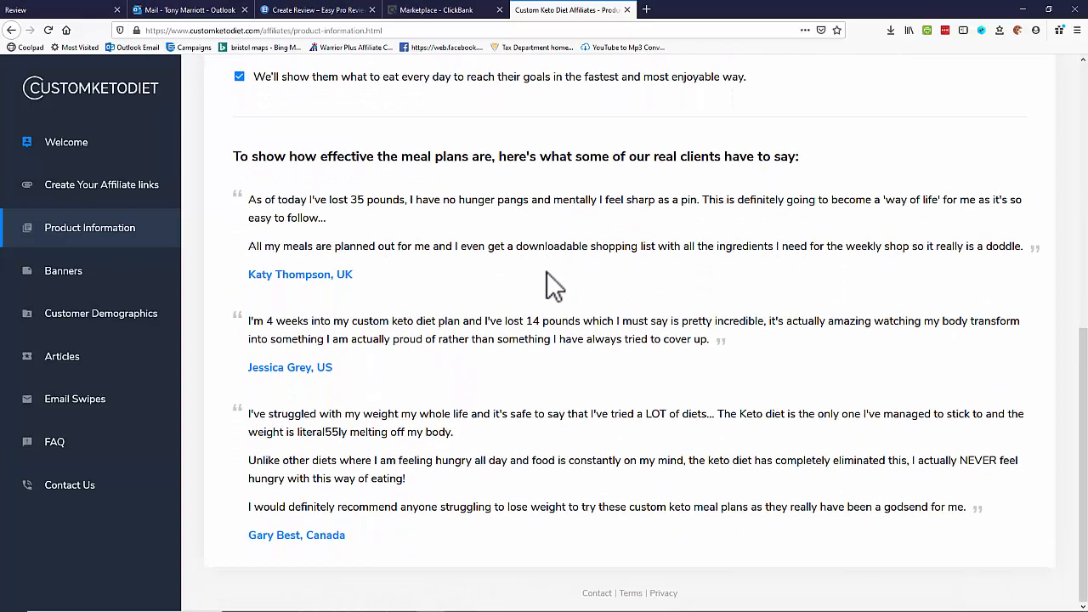
drag(248, 199, 332, 320)
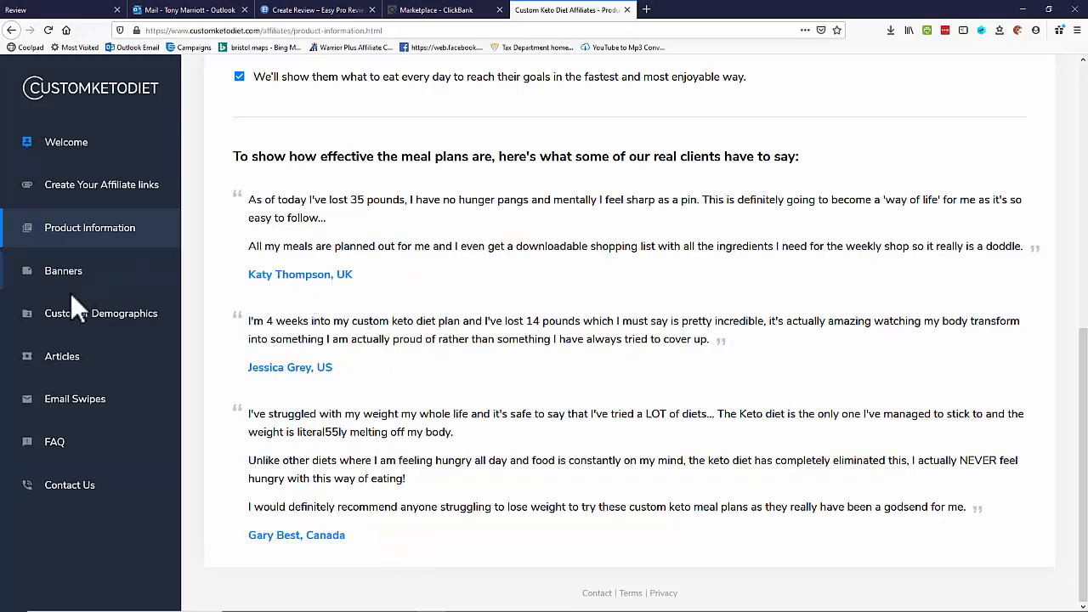
Browse the Banners page's images and embed codes, then return to the ClickBank Marketplace tab
click(63, 270)
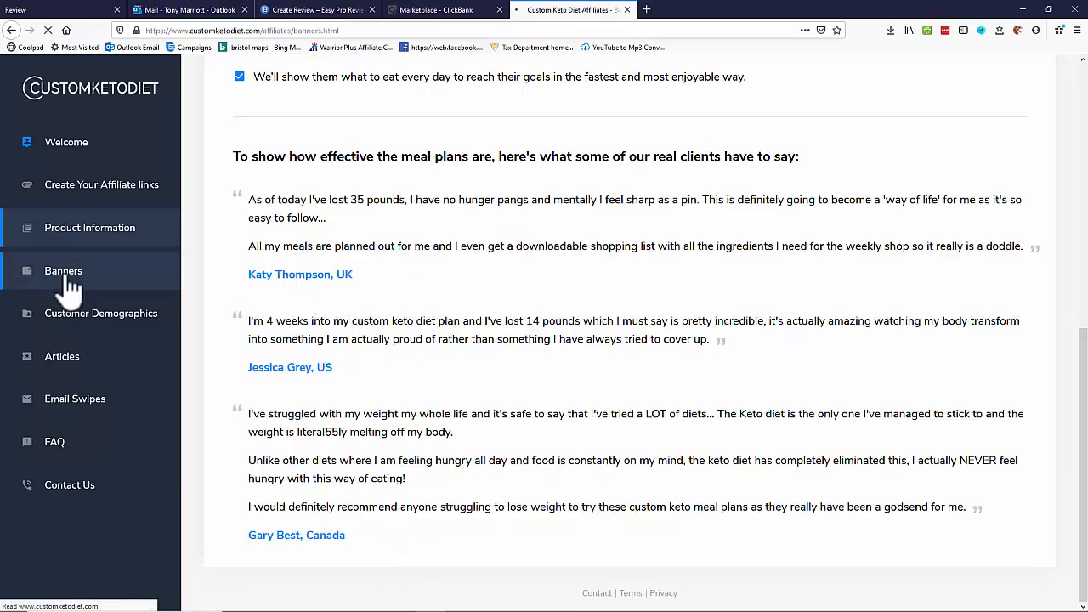
click(63, 270)
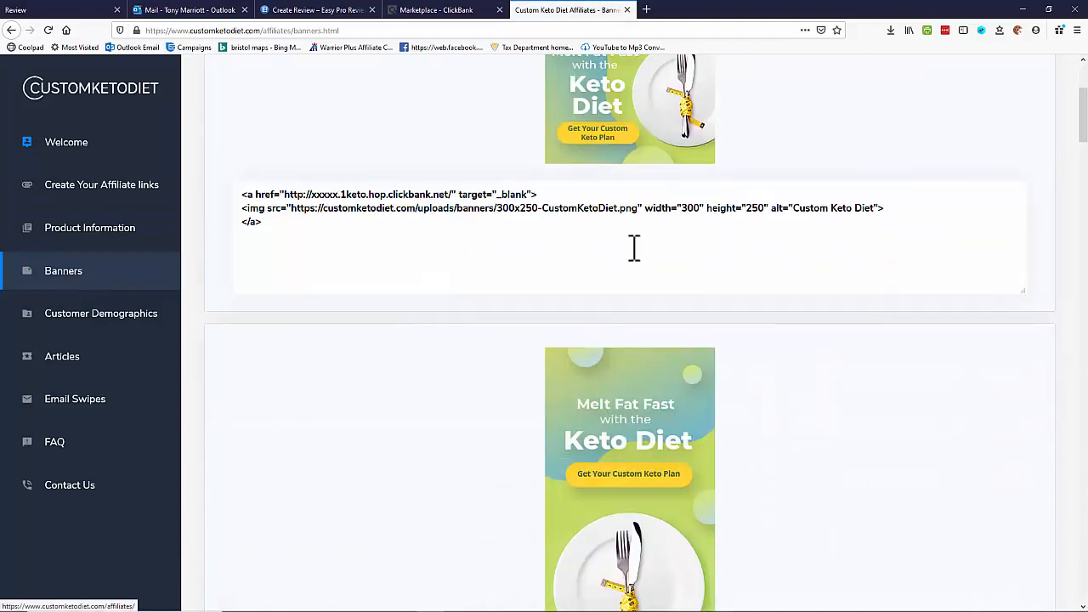
scroll(down, 3)
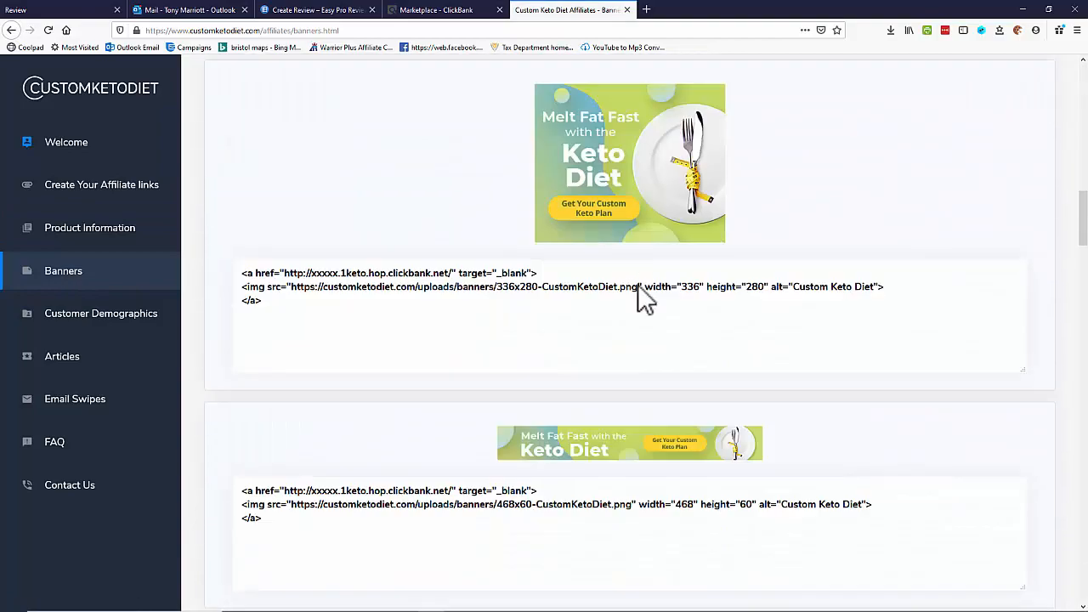
scroll(down, 3)
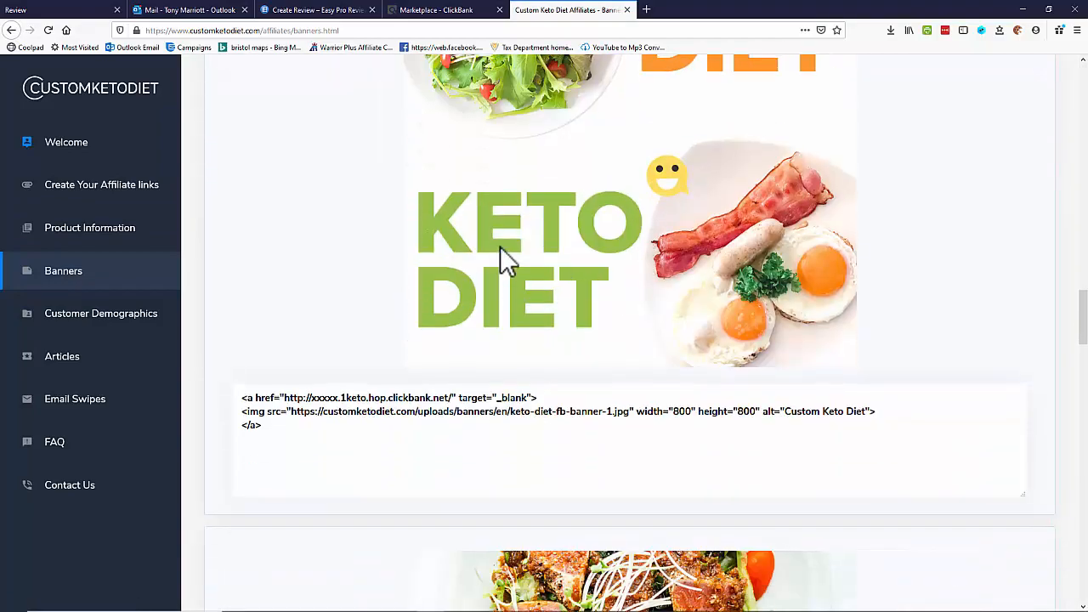
scroll(down, 3)
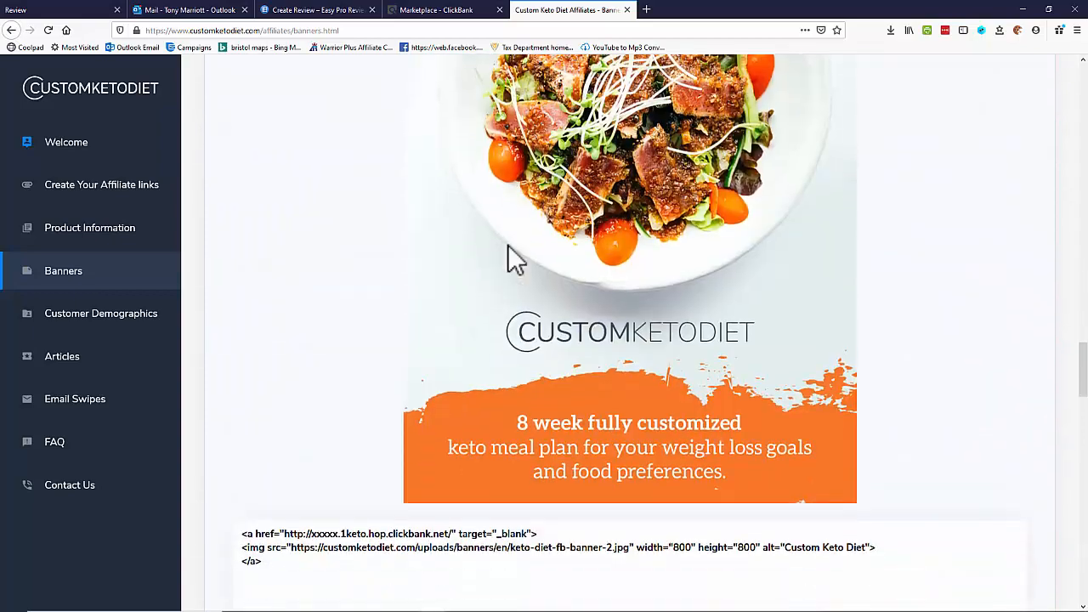
scroll(down, 3)
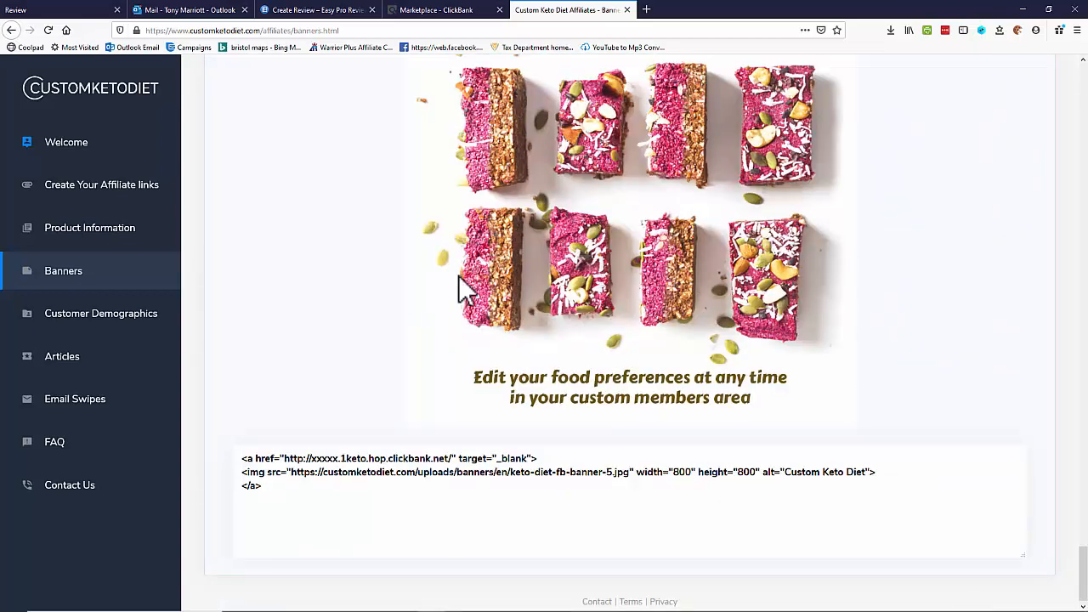
scroll(up, 3)
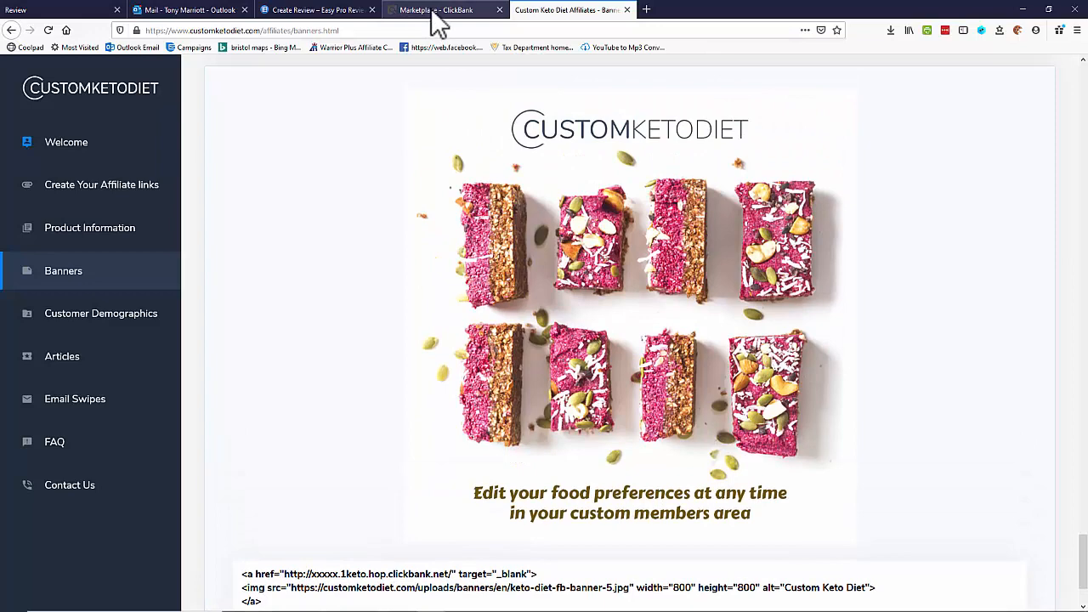
click(433, 10)
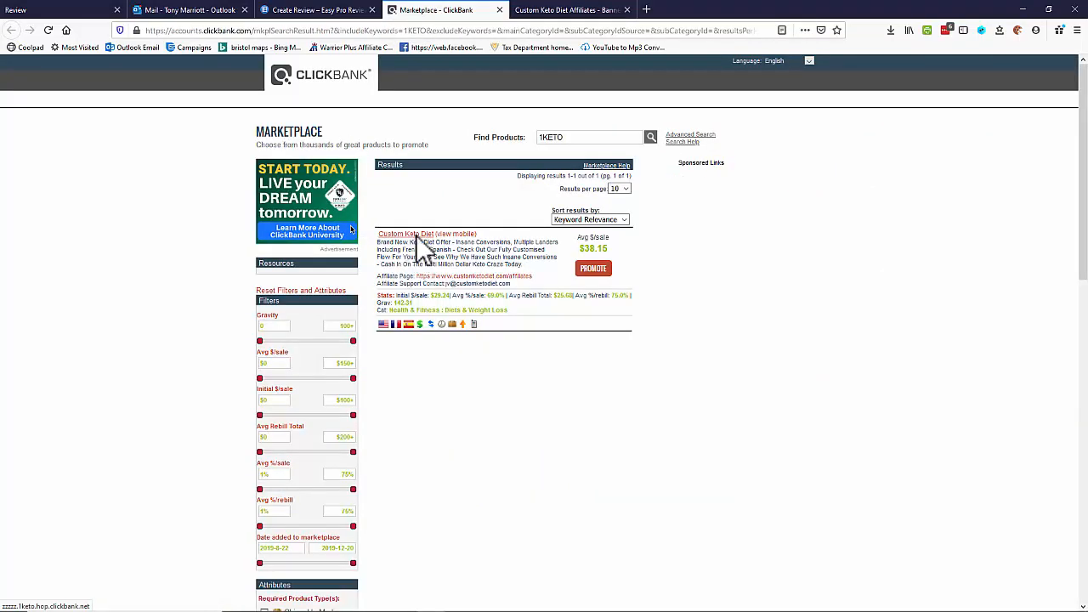
Visit the Custom Keto Diet sales page and switch to its 'Prefer To Read?' written sales letter
click(408, 235)
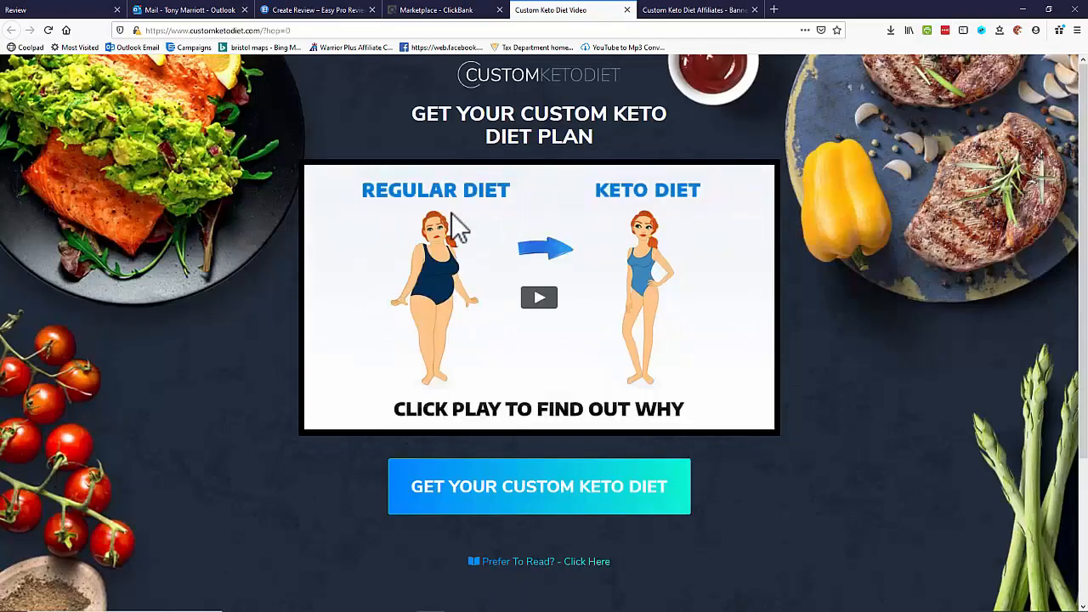
scroll(down, 3)
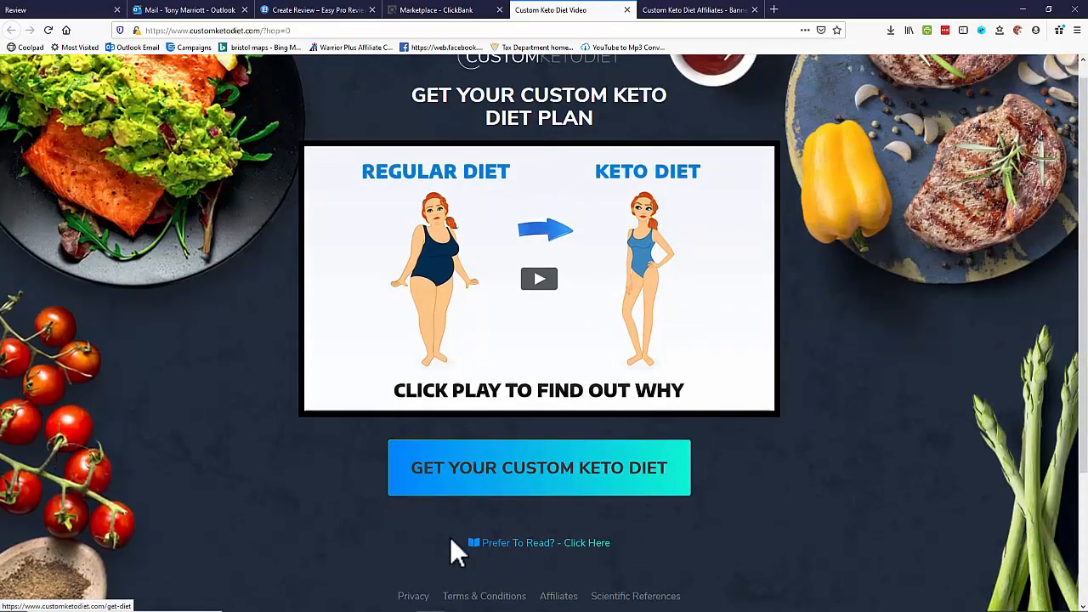
mouse_move(544, 552)
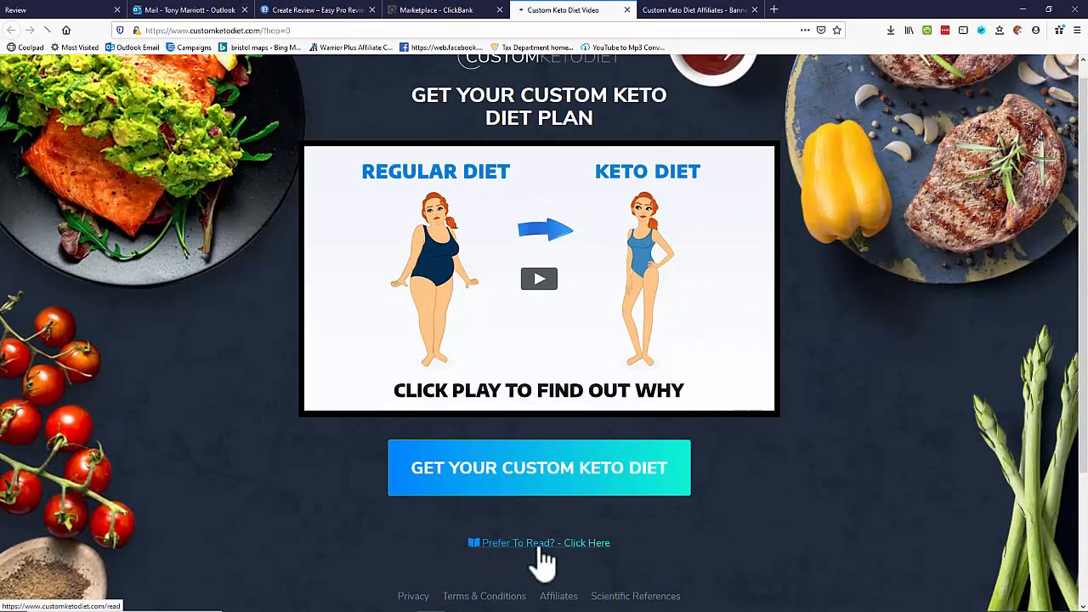
click(539, 542)
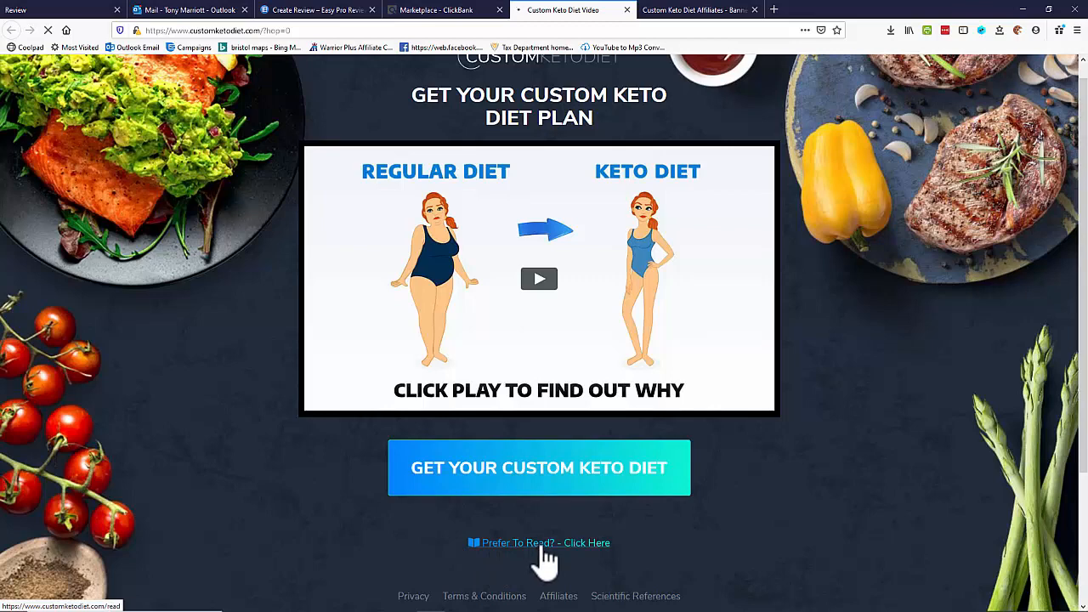
click(539, 542)
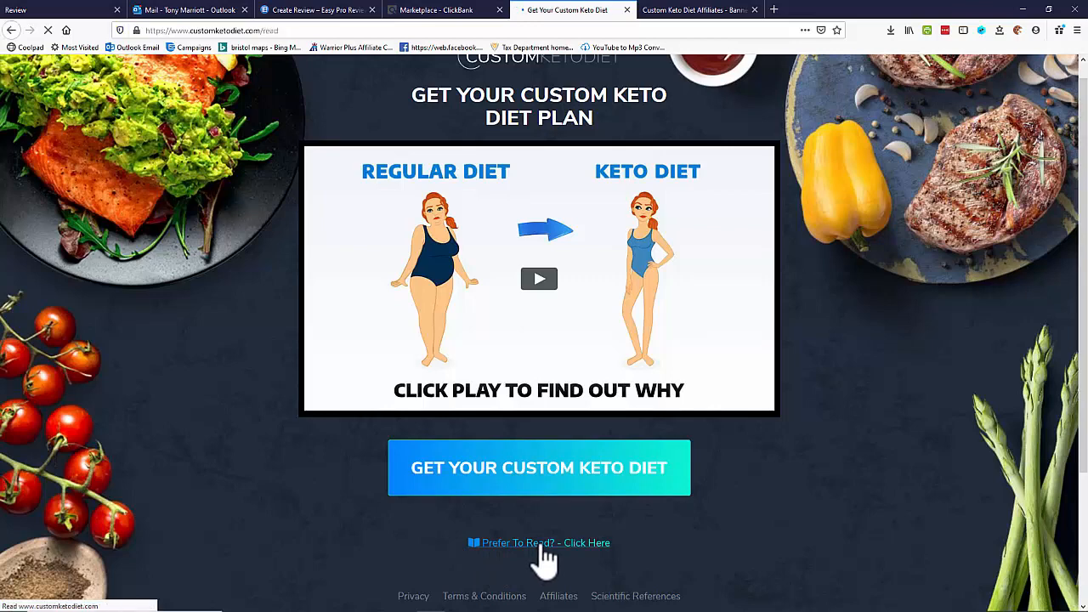
click(539, 542)
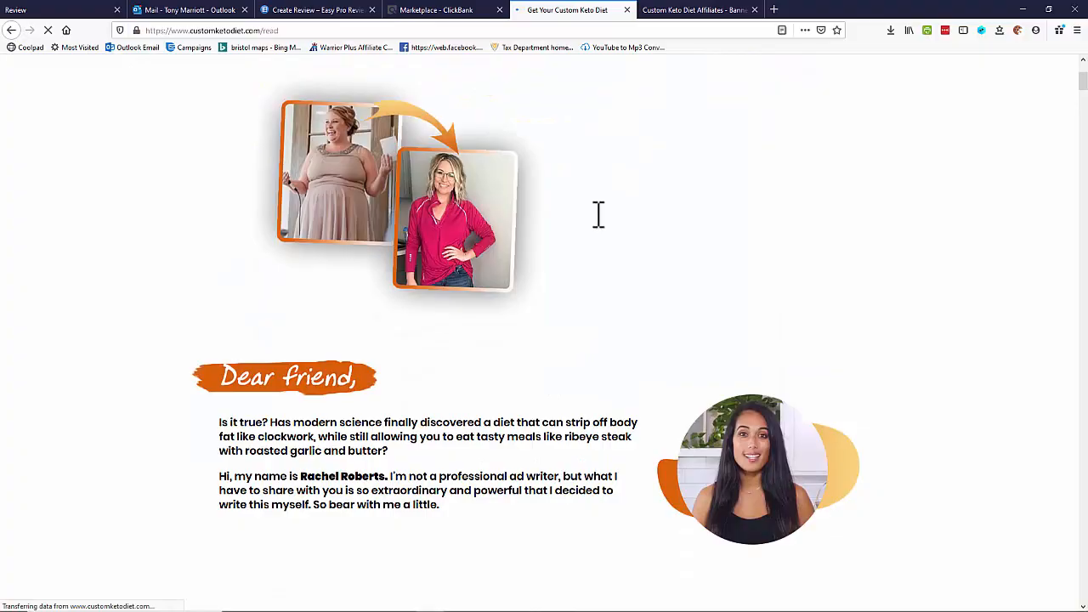
Read down the text sales letter to the fourth common diet mistake
scroll(down, 3)
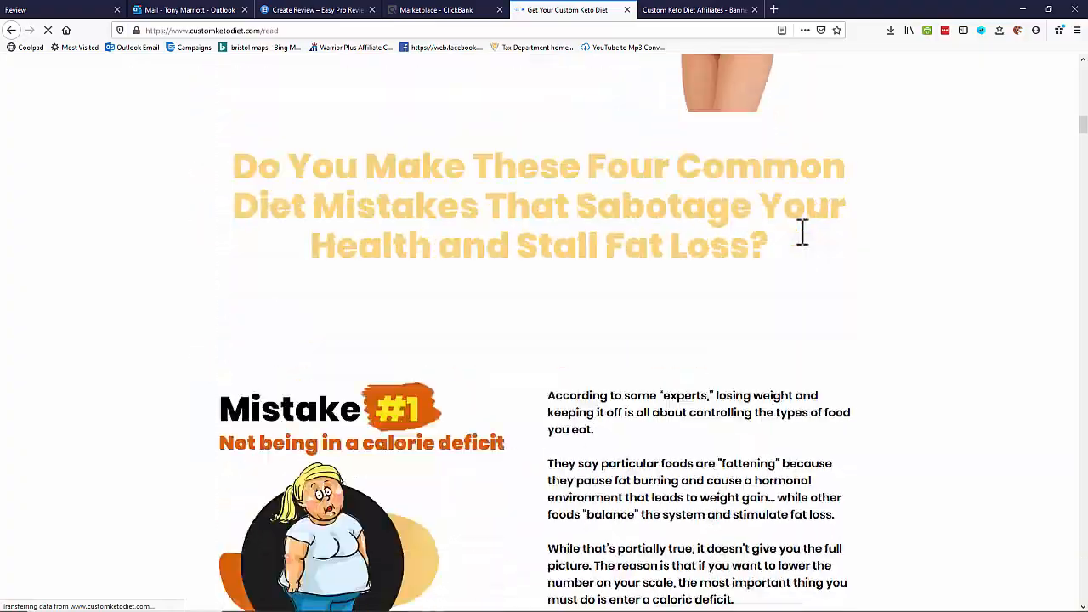
scroll(down, 3)
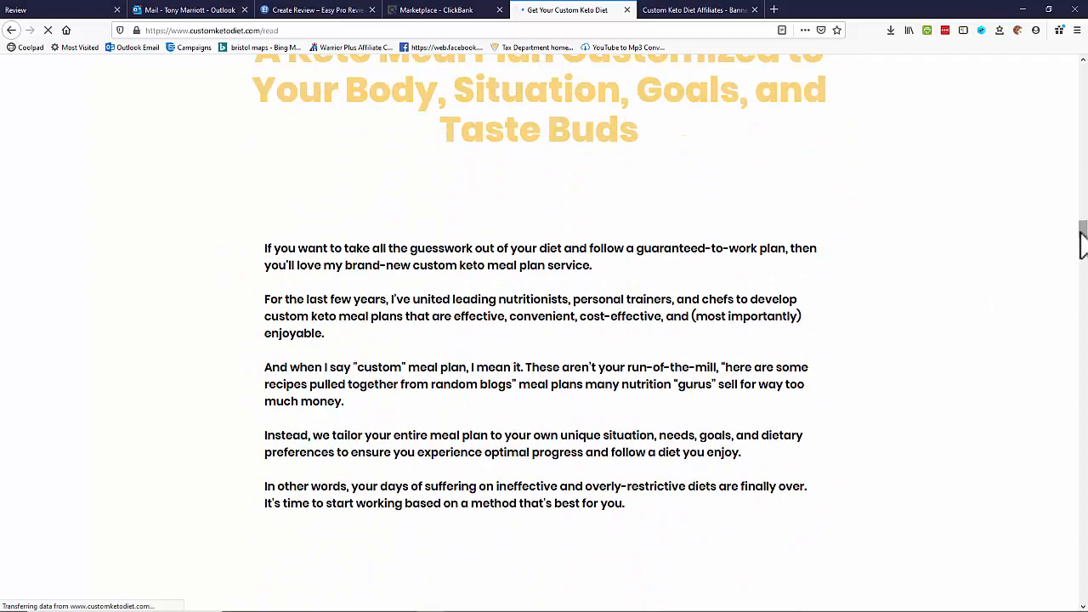
scroll(down, 3)
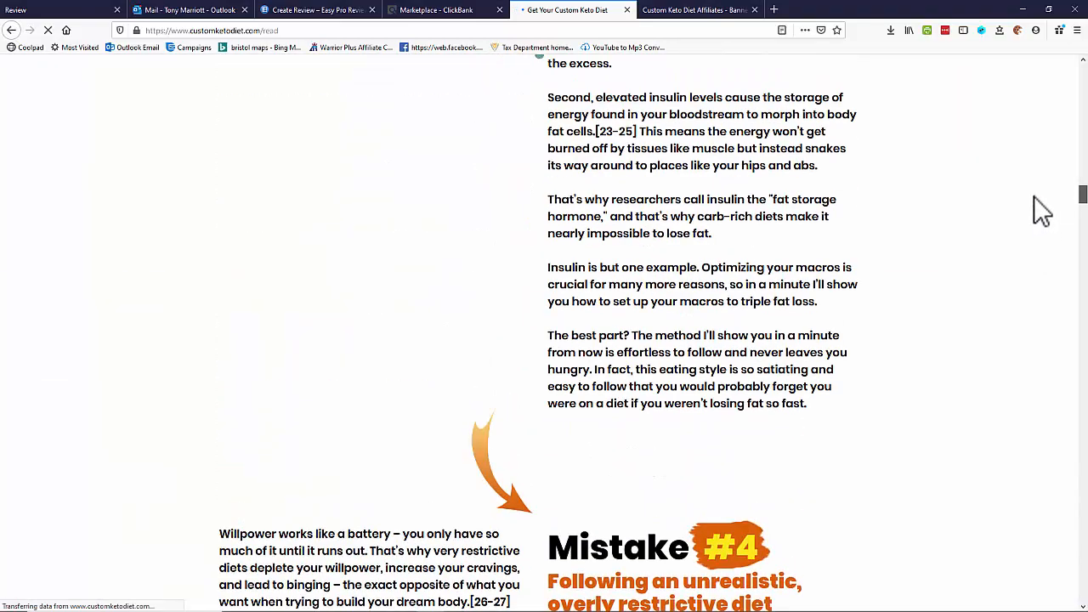
Return to the Easy Pro Reviews tab with the ClickBank product picker showing
click(314, 10)
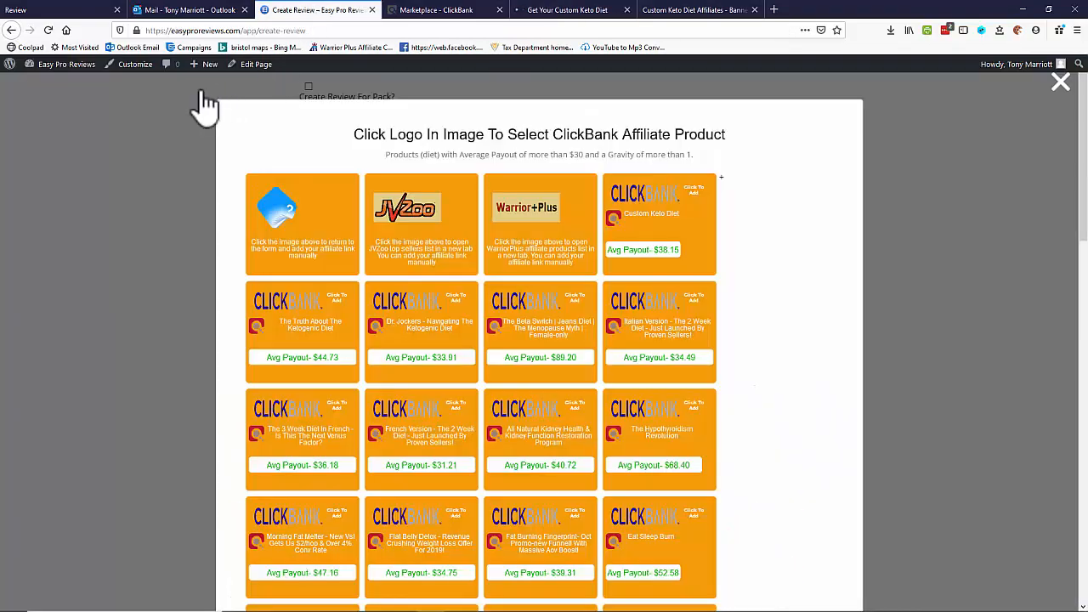
mouse_move(568, 272)
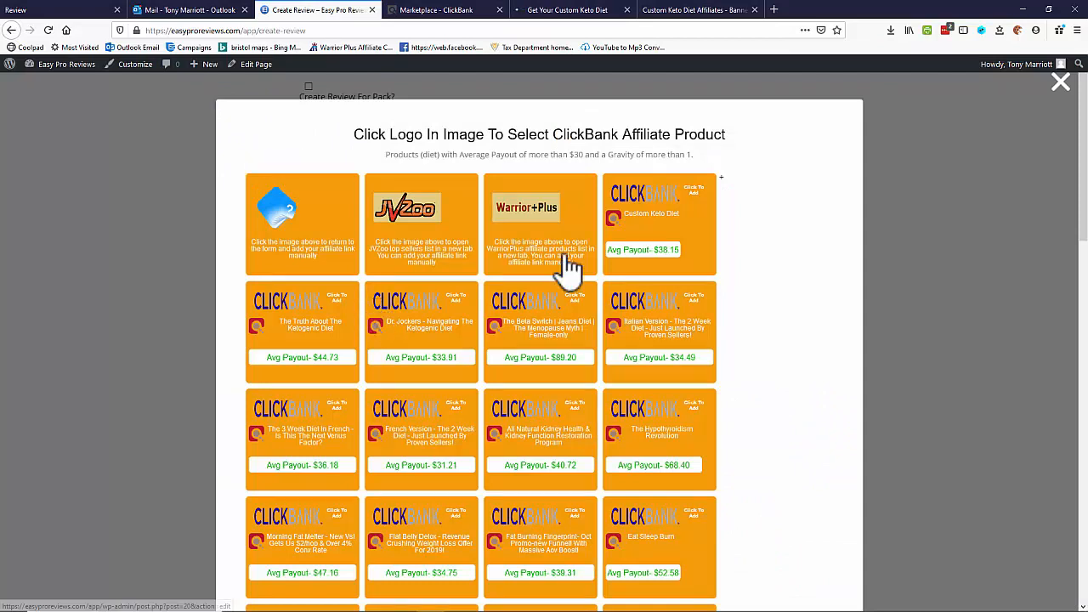
mouse_move(650, 207)
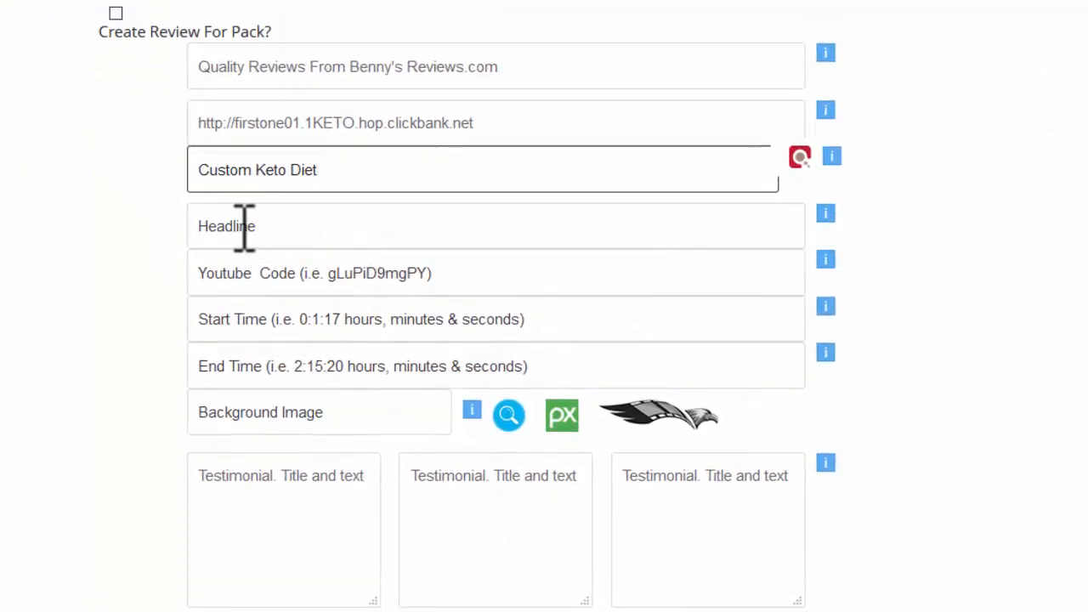
mouse_move(381, 281)
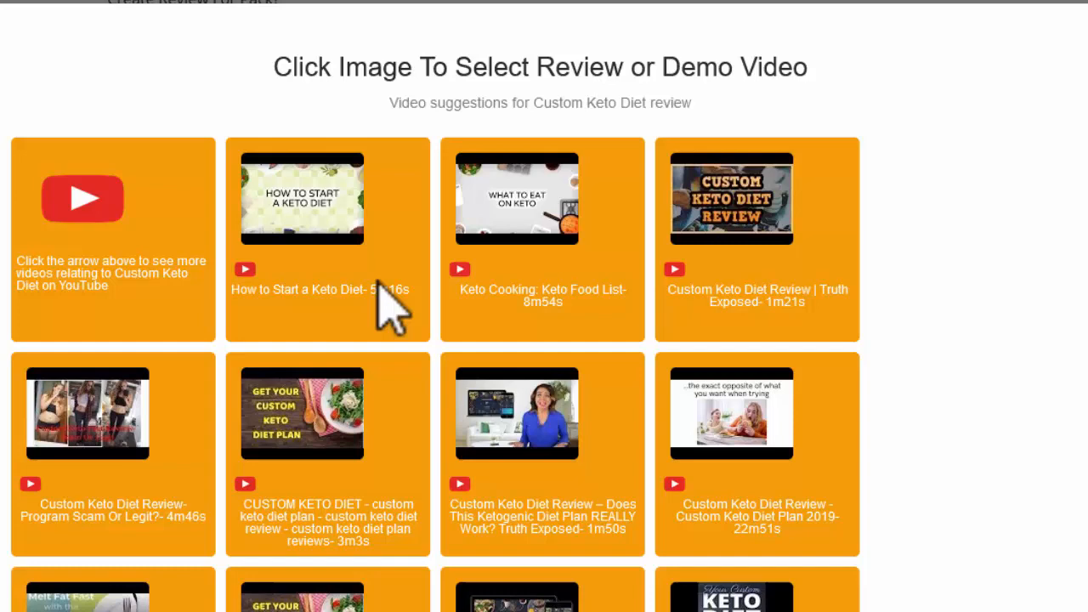
Browse the suggested Custom Keto Diet review videos in the video picker
scroll(down, 3)
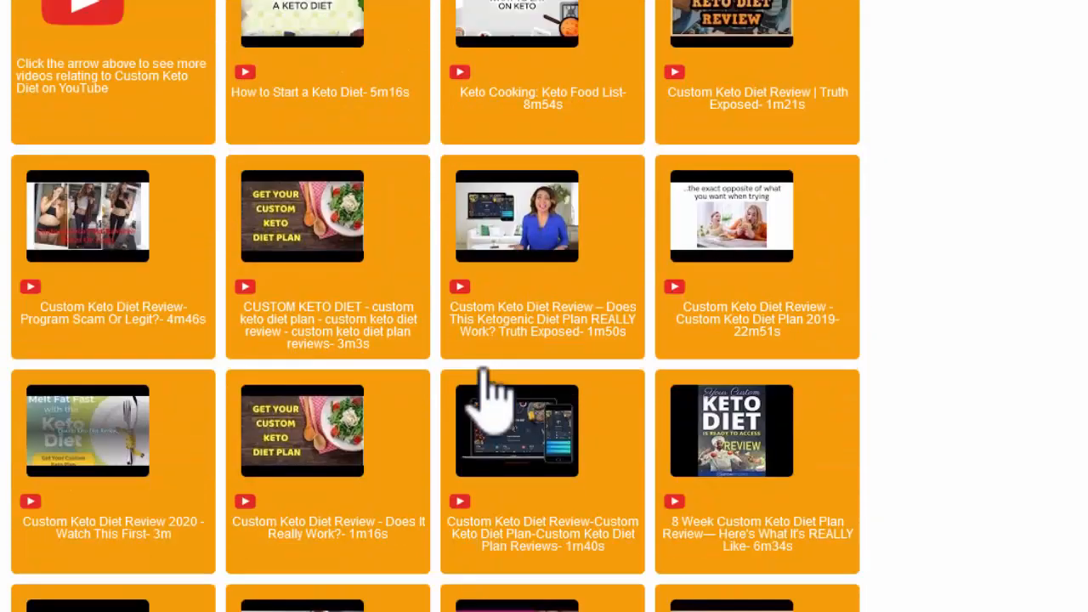
scroll(down, 3)
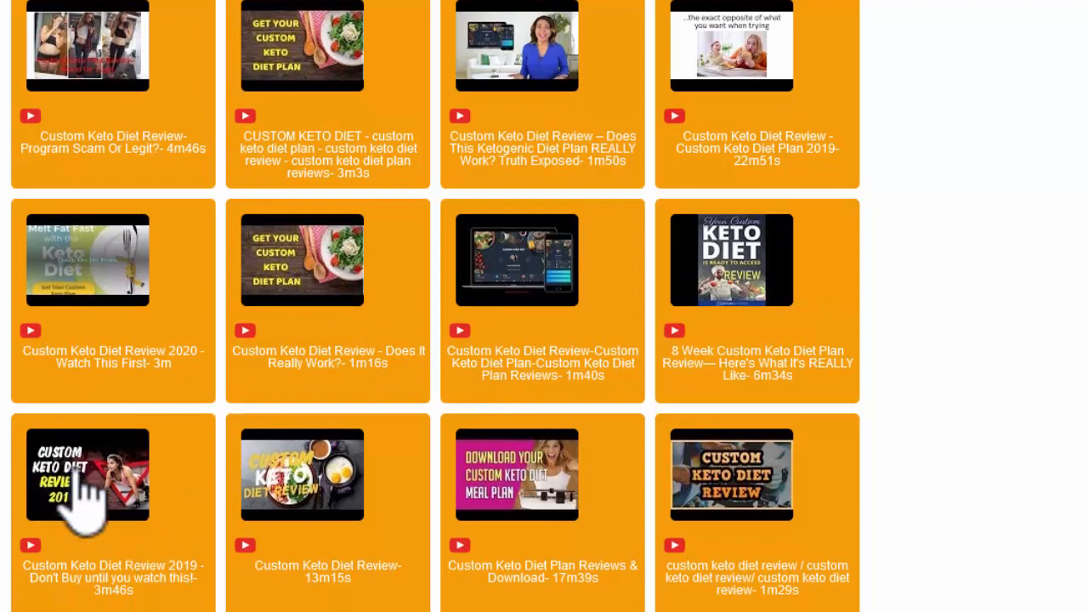
mouse_move(100, 586)
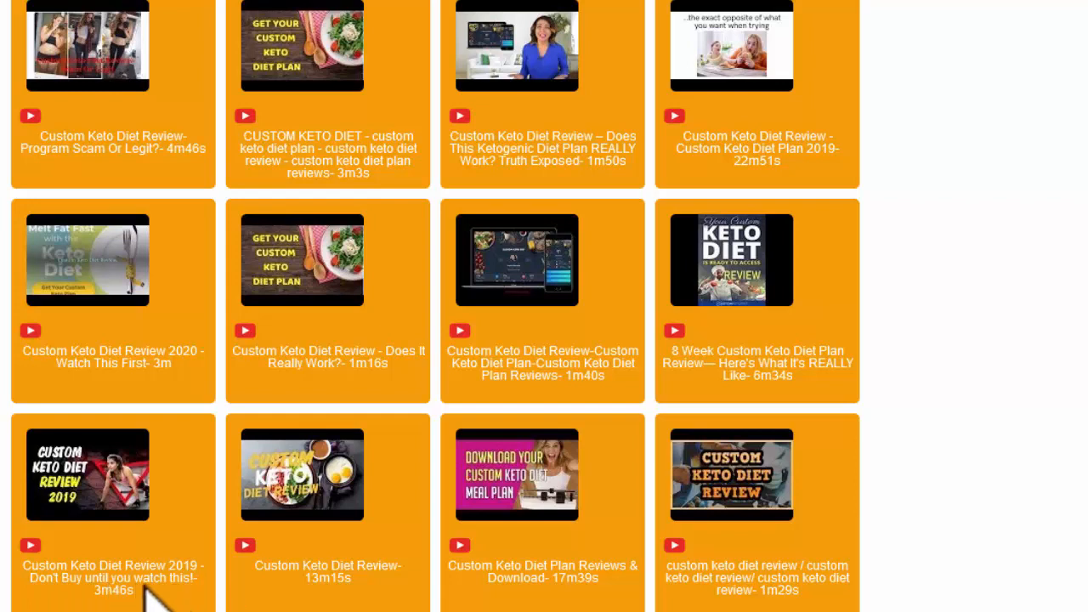
mouse_move(119, 544)
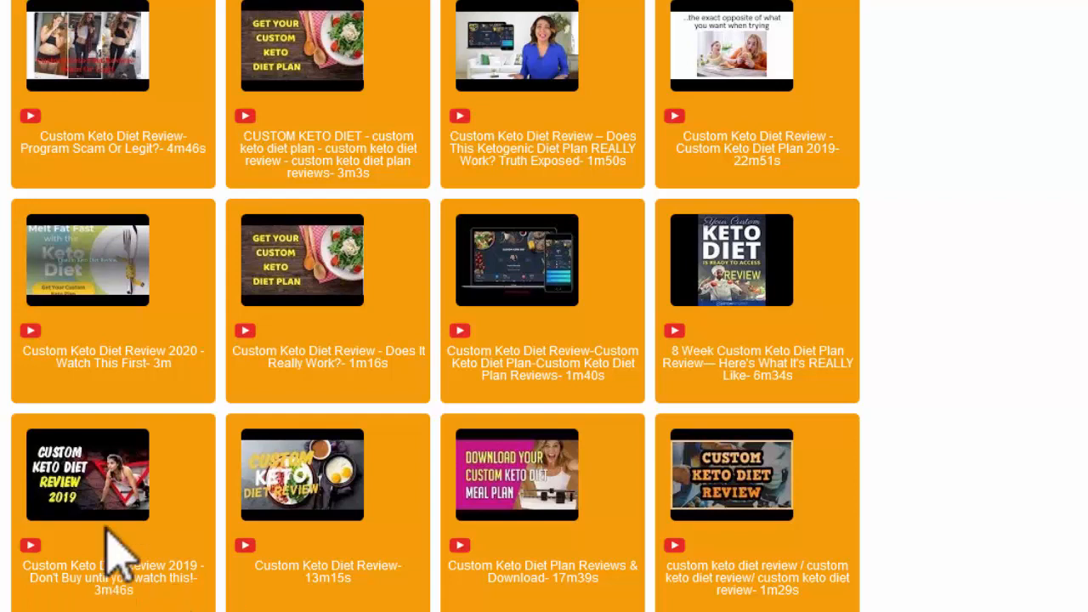
mouse_move(38, 564)
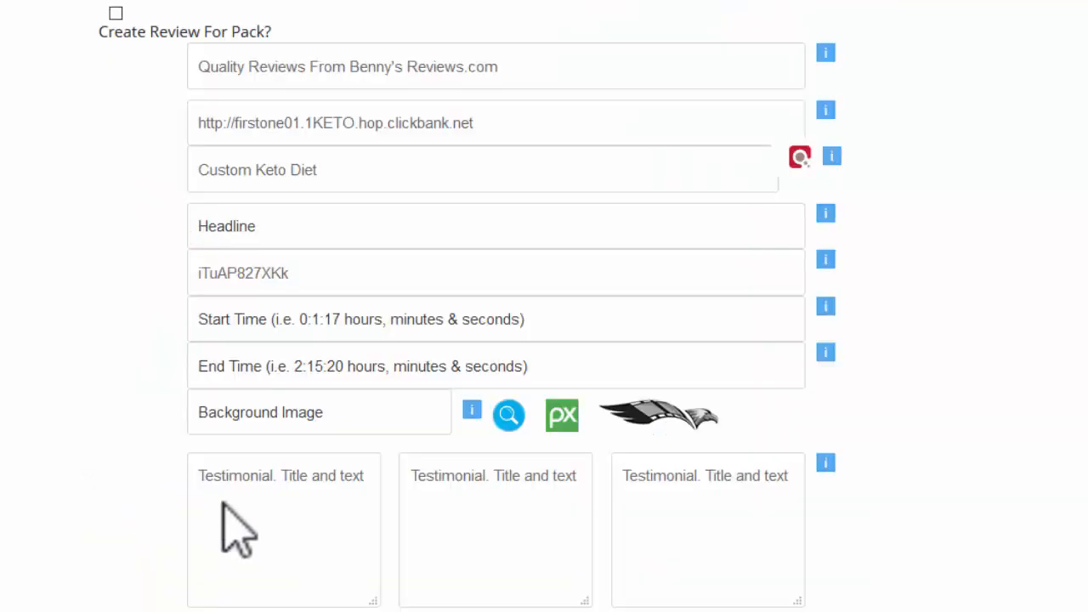
Set the review headline to the suggested 'Don't Buy Until You Watch This'
click(496, 226)
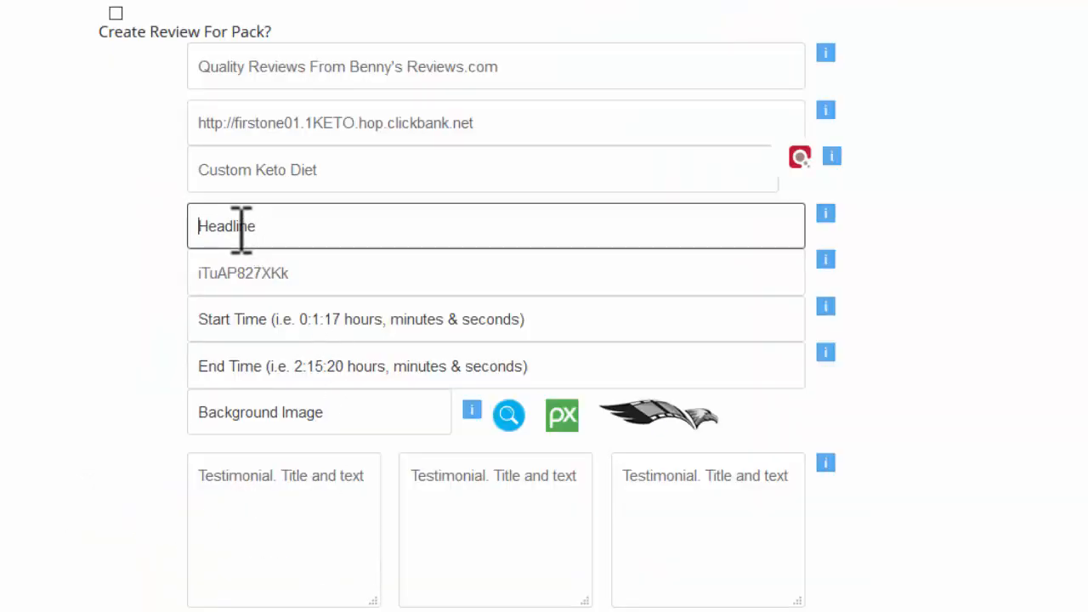
text(Do)
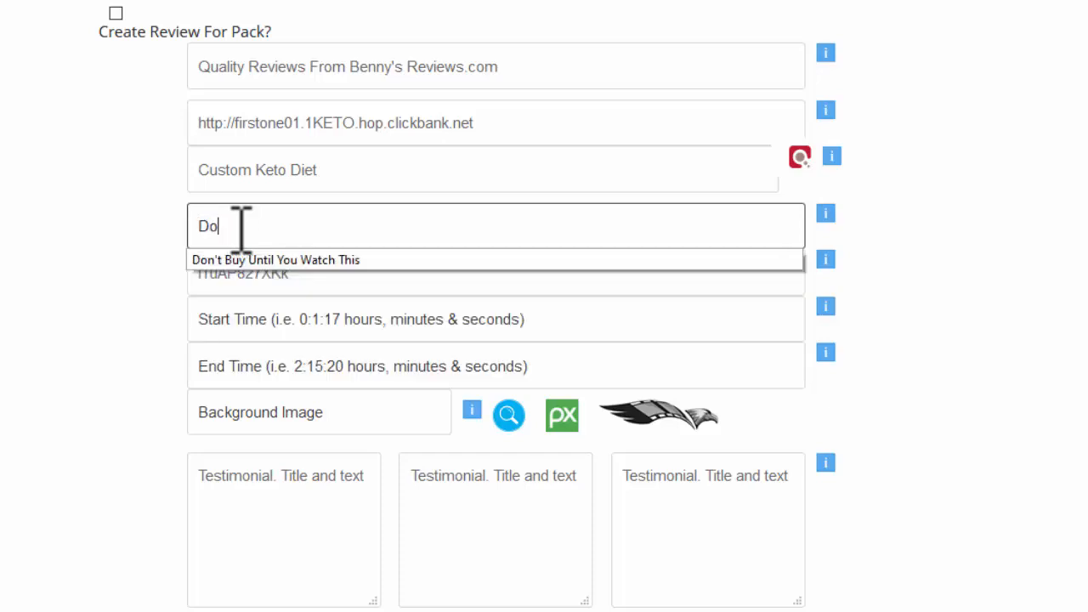
text(n)
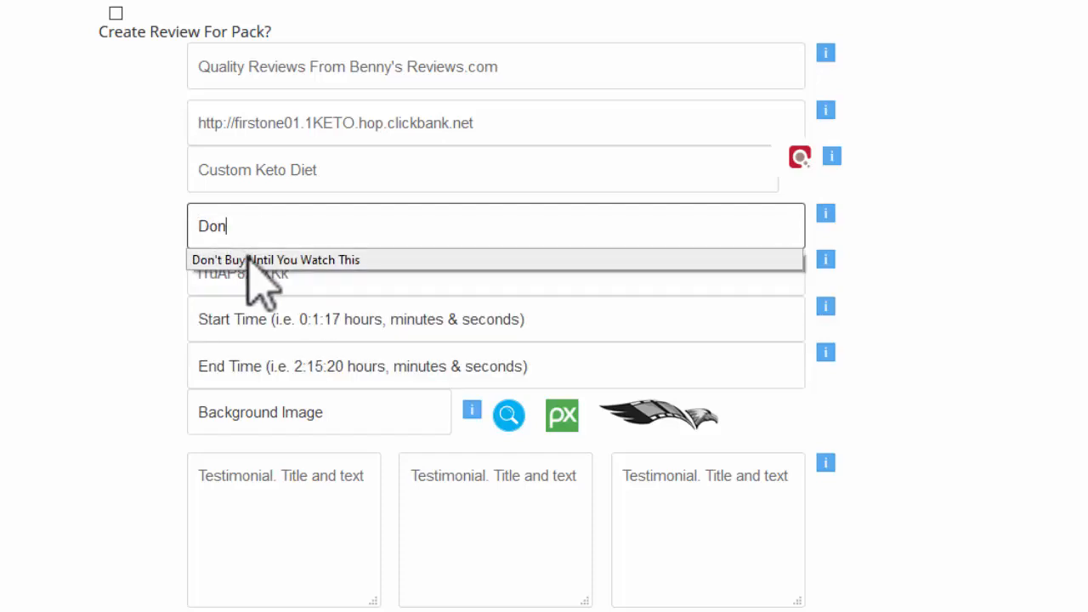
click(275, 259)
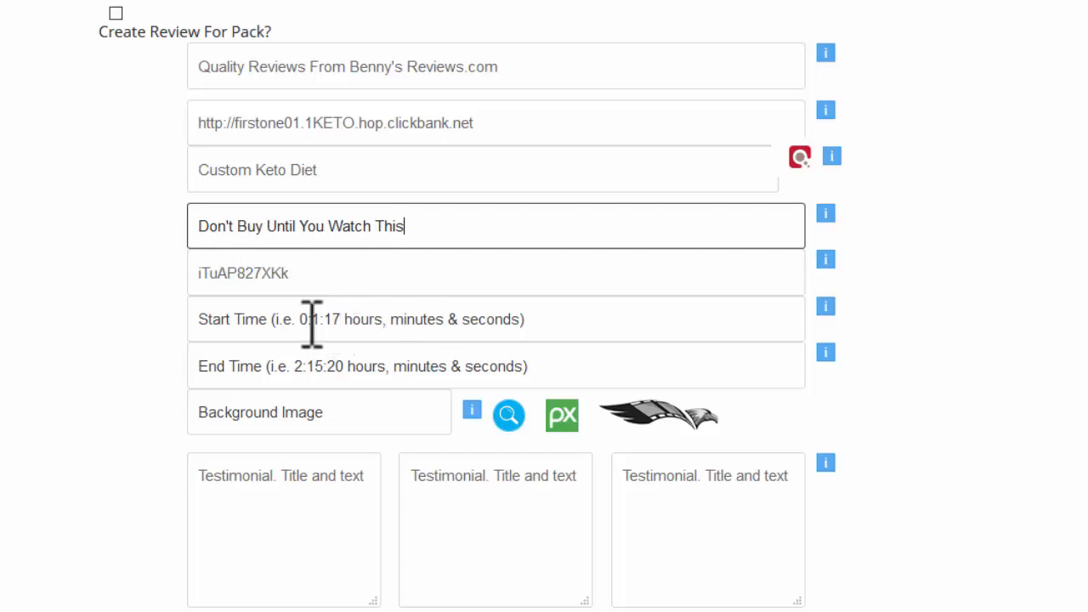
Set the video start time to 0:0:1 and the end time to 0:3:45
click(382, 320)
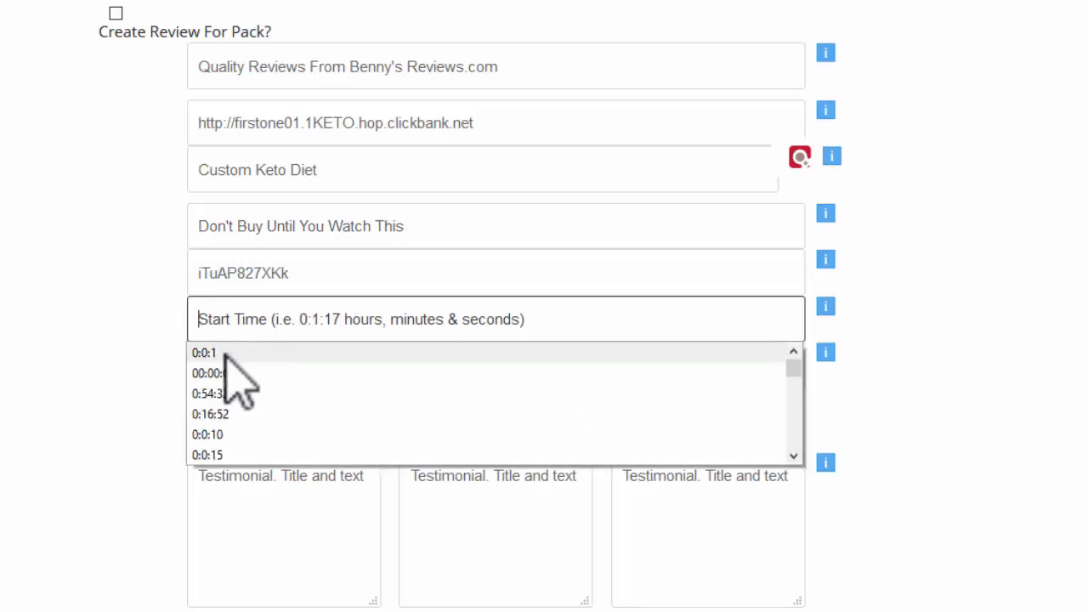
click(203, 352)
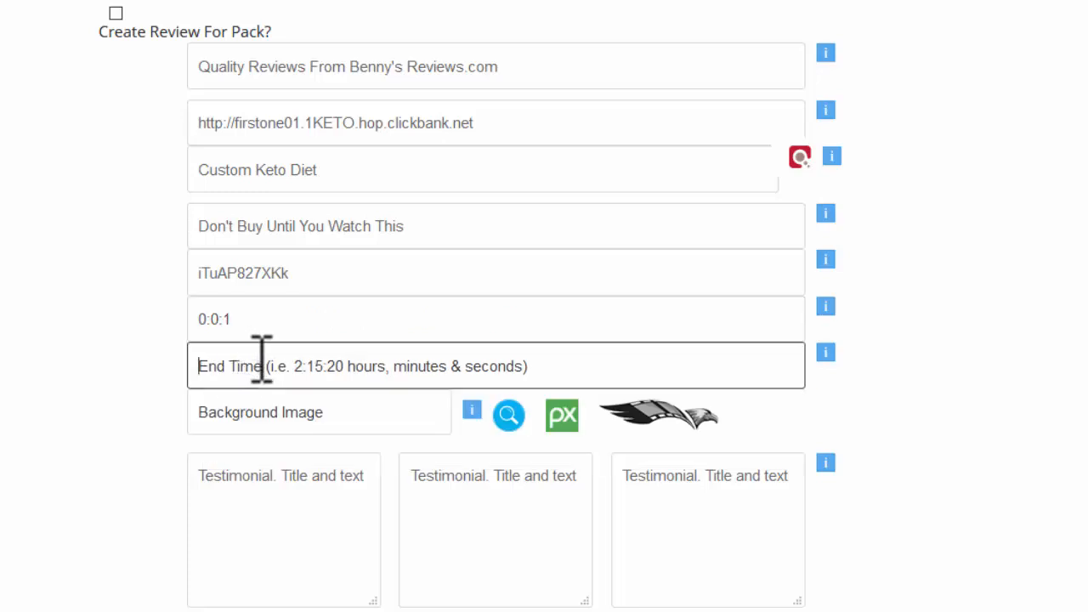
click(383, 366)
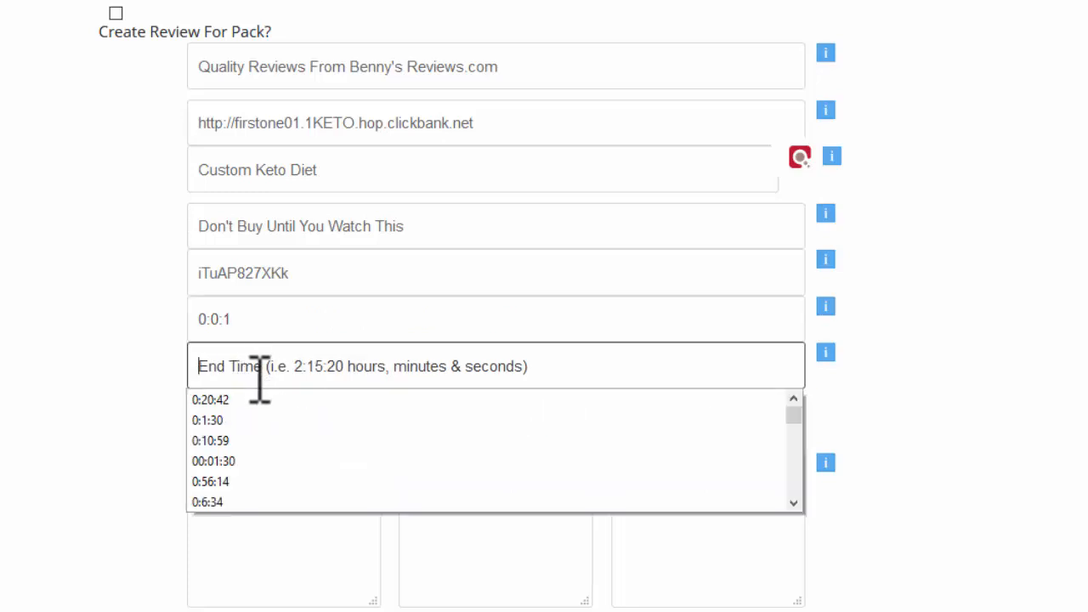
text(0:3)
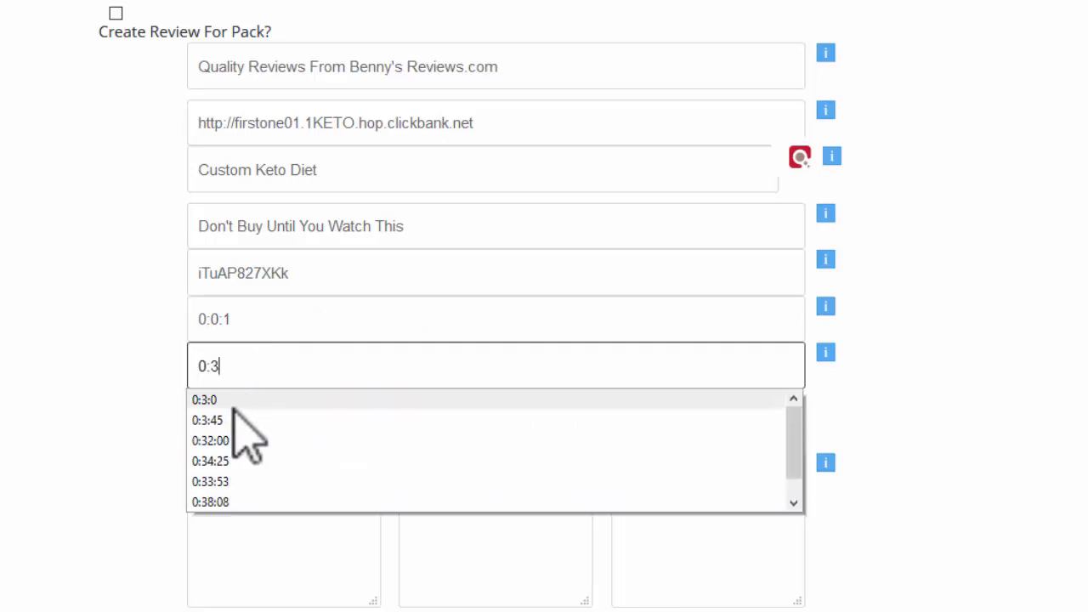
click(208, 418)
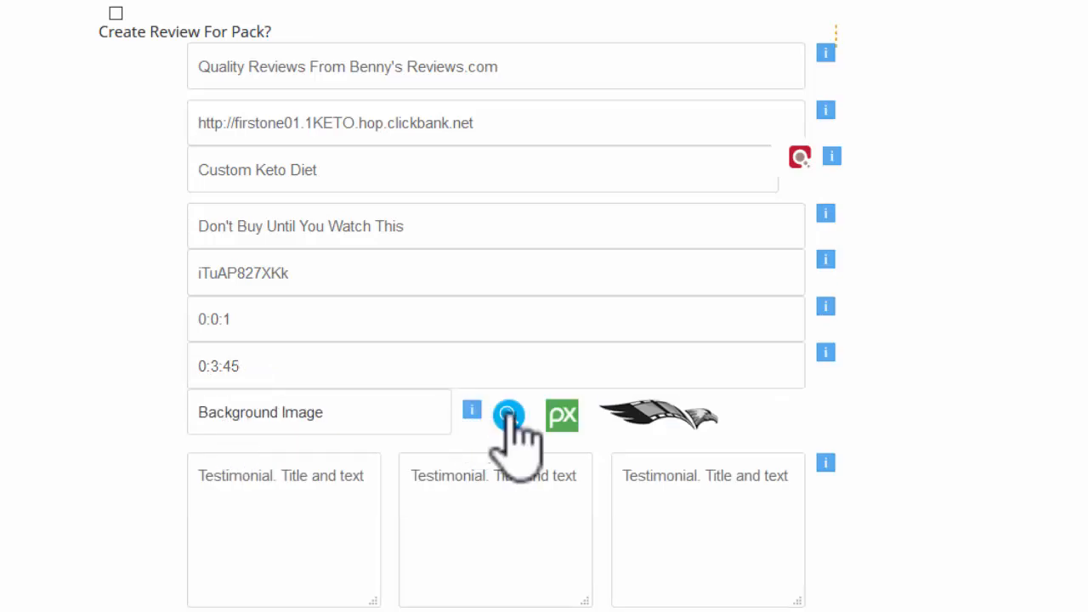
click(508, 415)
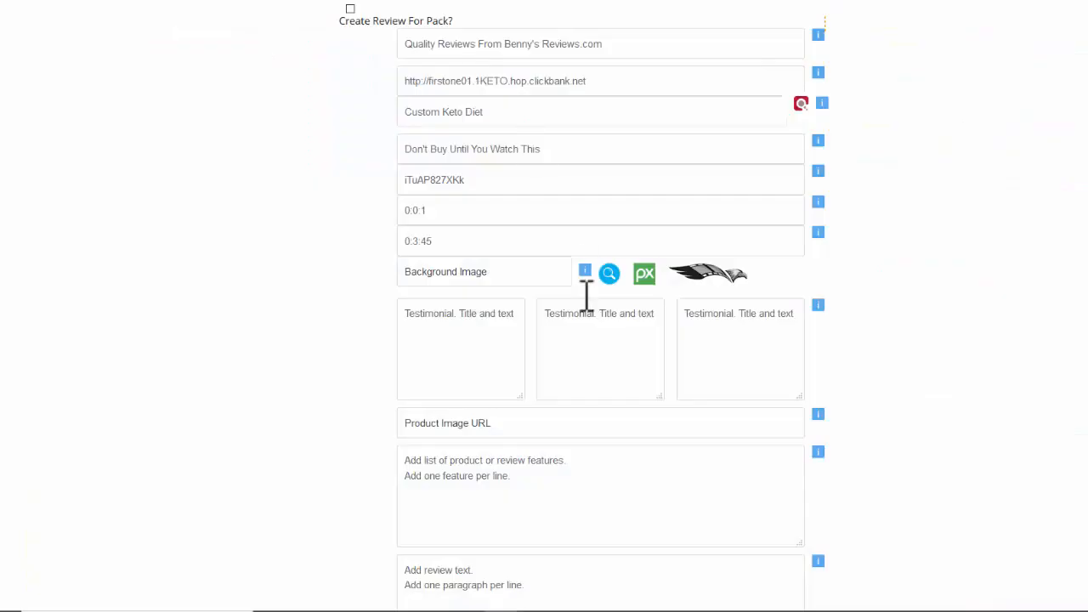
right_click(484, 272)
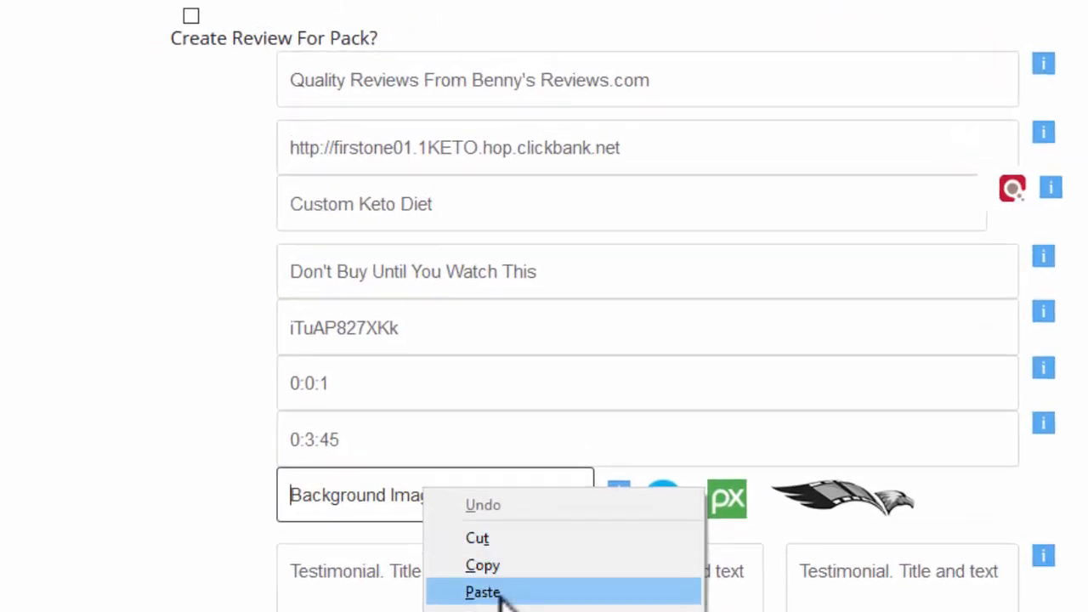
click(483, 592)
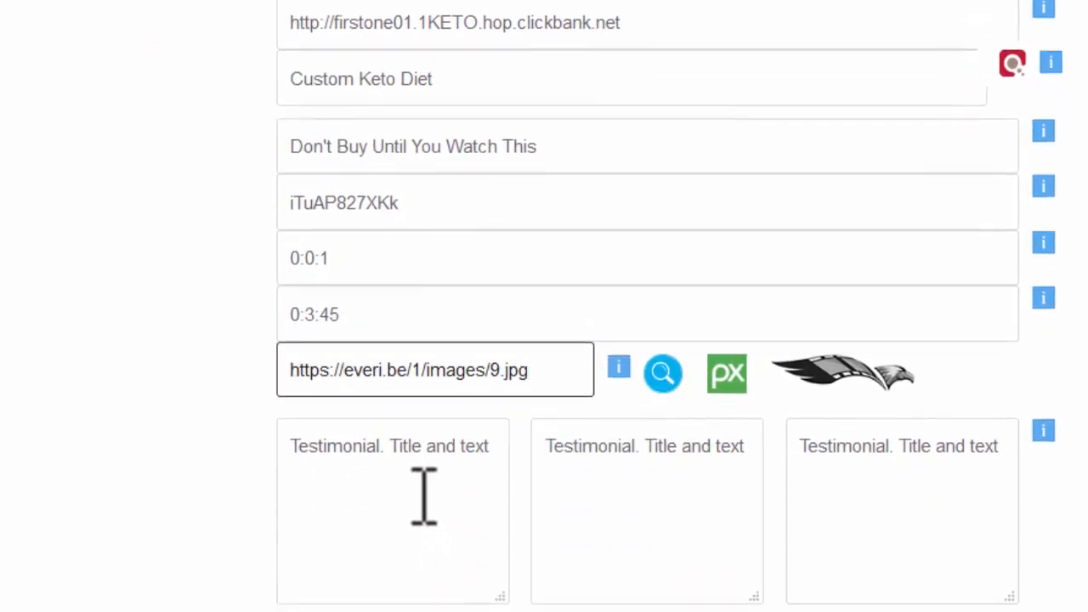
Enter customer testimonials about the downloadable shopping list and the keto diet eliminating food cravings
scroll(down, 3)
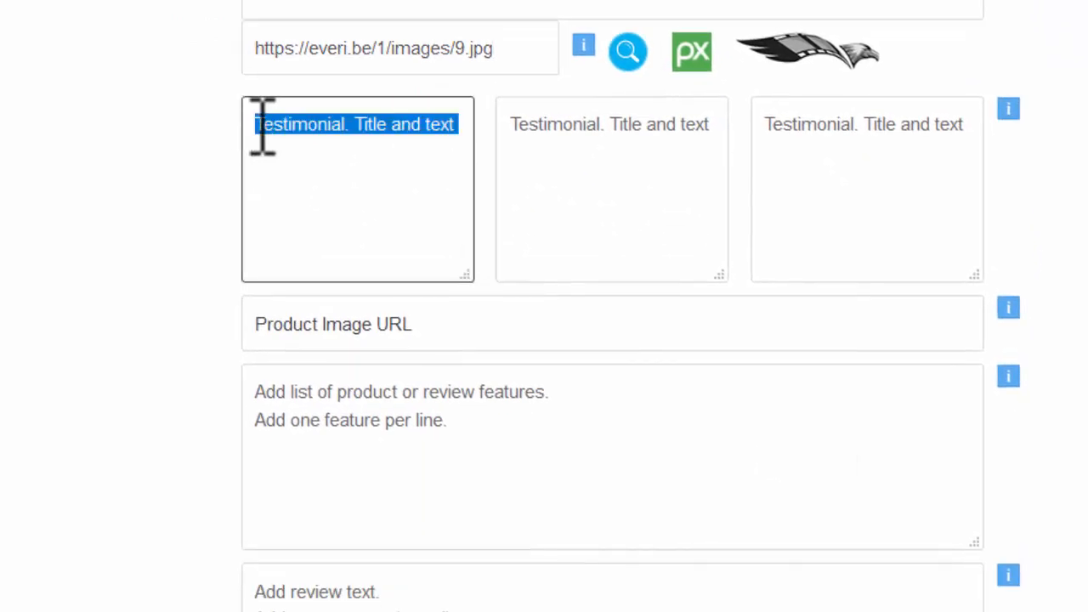
text(I even get a downloadable shopping list with all the ingredients I need for the weekly shop so it really is a doddle.)
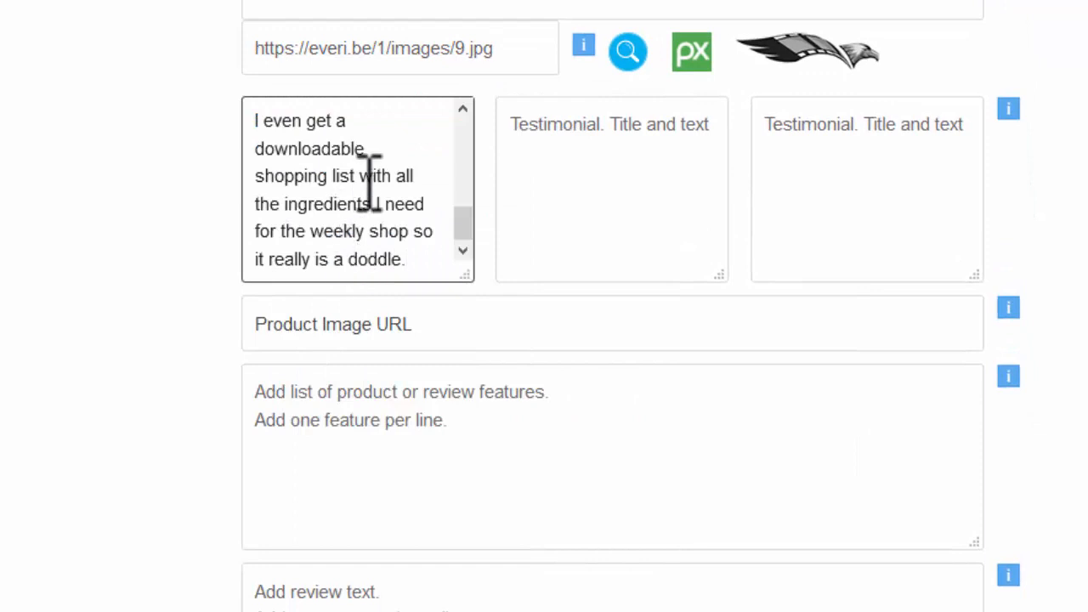
scroll(up, 3)
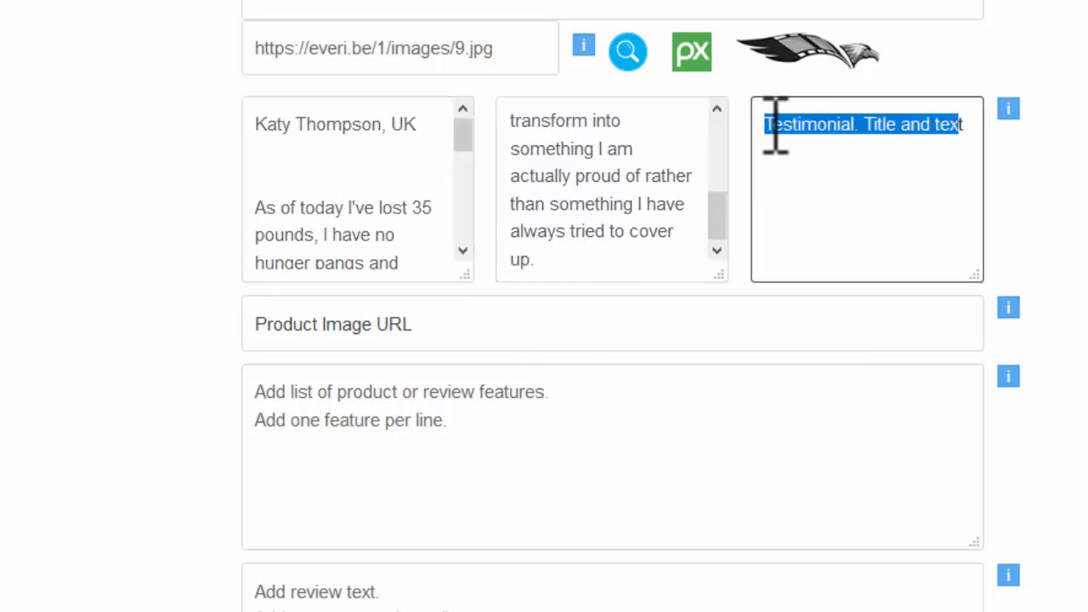
text(is constantly on my mind, the keto diet has completely eliminated this, I actually NEVER feel hungry with this way of eating!!)
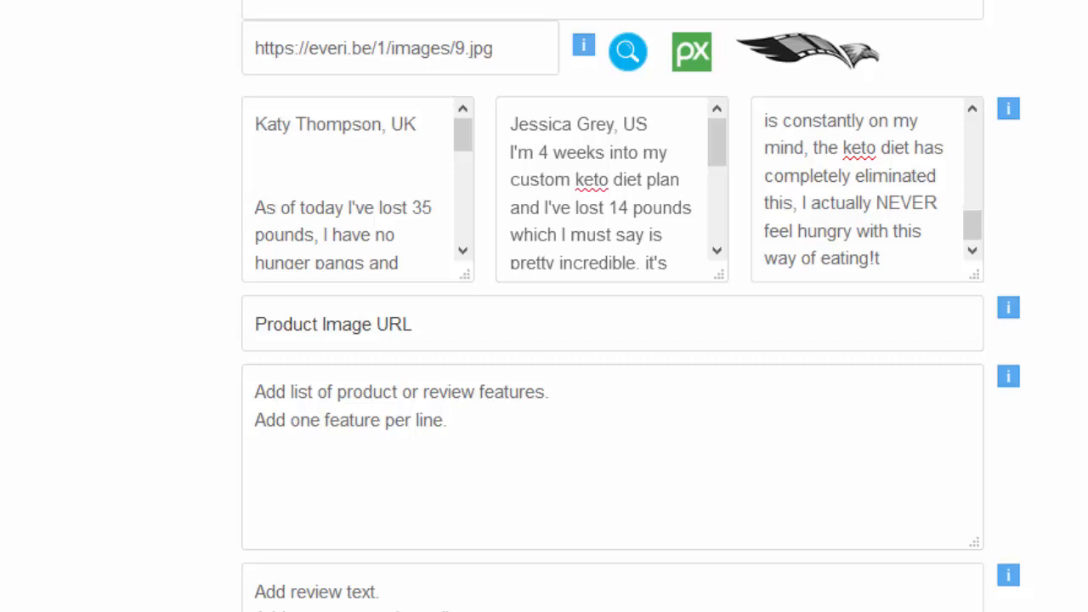
right_click(333, 323)
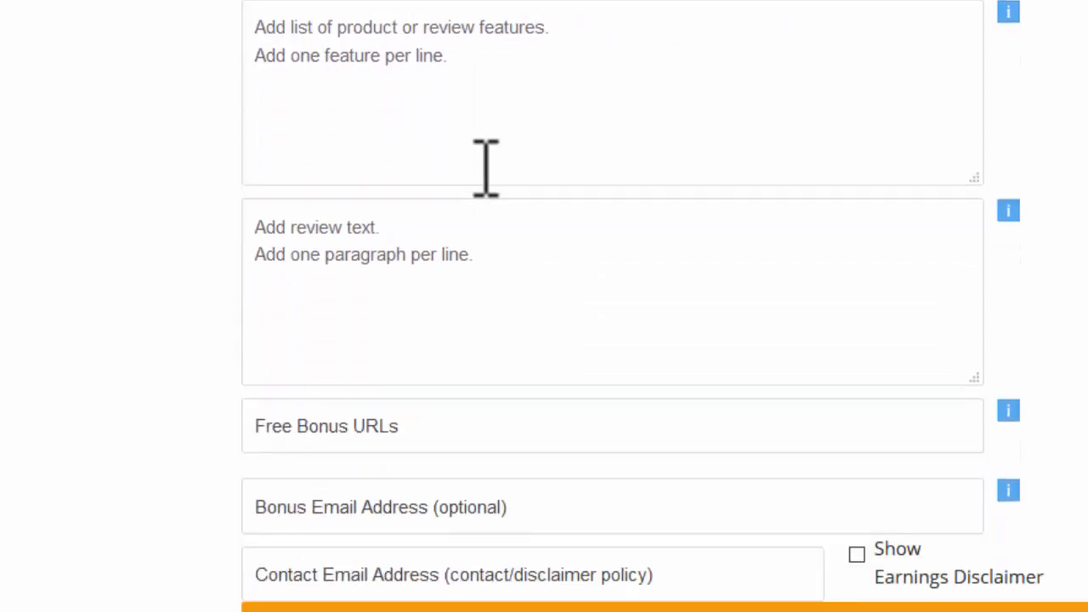
Paste the Custom Keto Diet product feature list into the features box
scroll(down, 3)
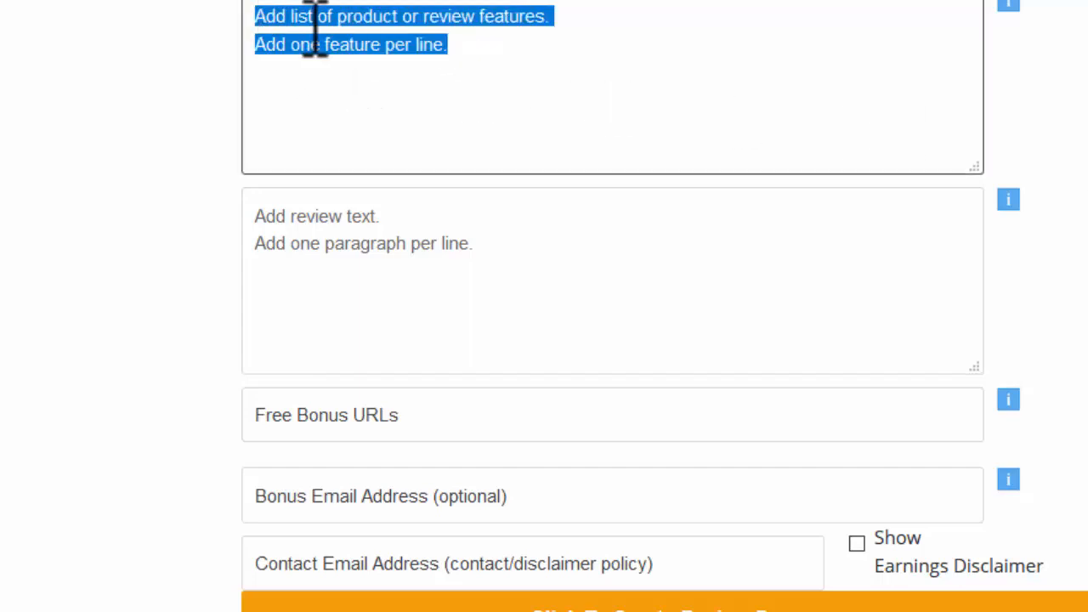
right_click(320, 44)
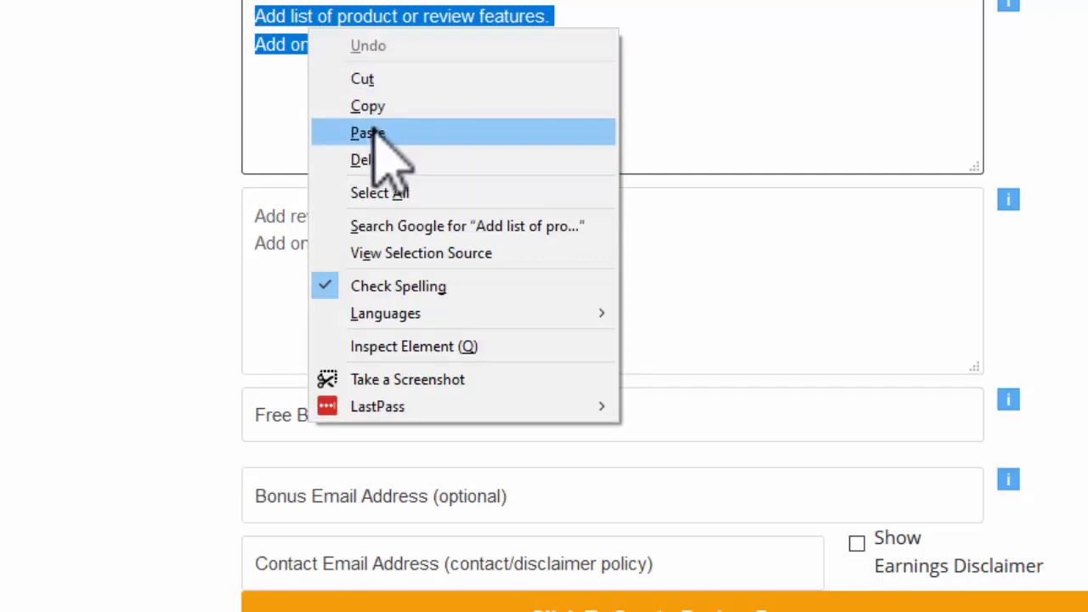
click(367, 133)
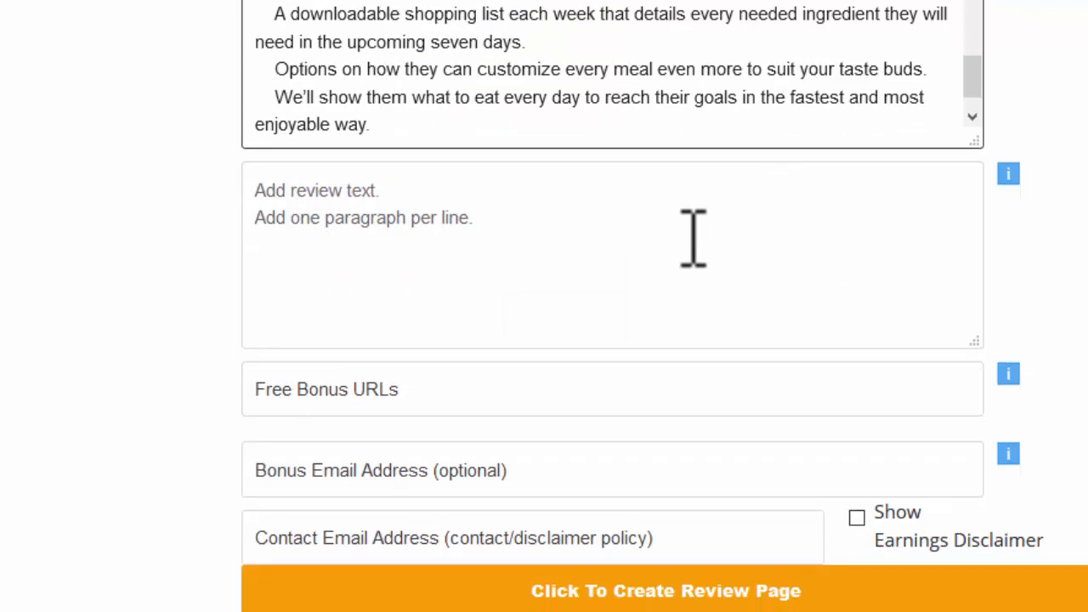
Paste the review paragraphs into the review text box
click(371, 124)
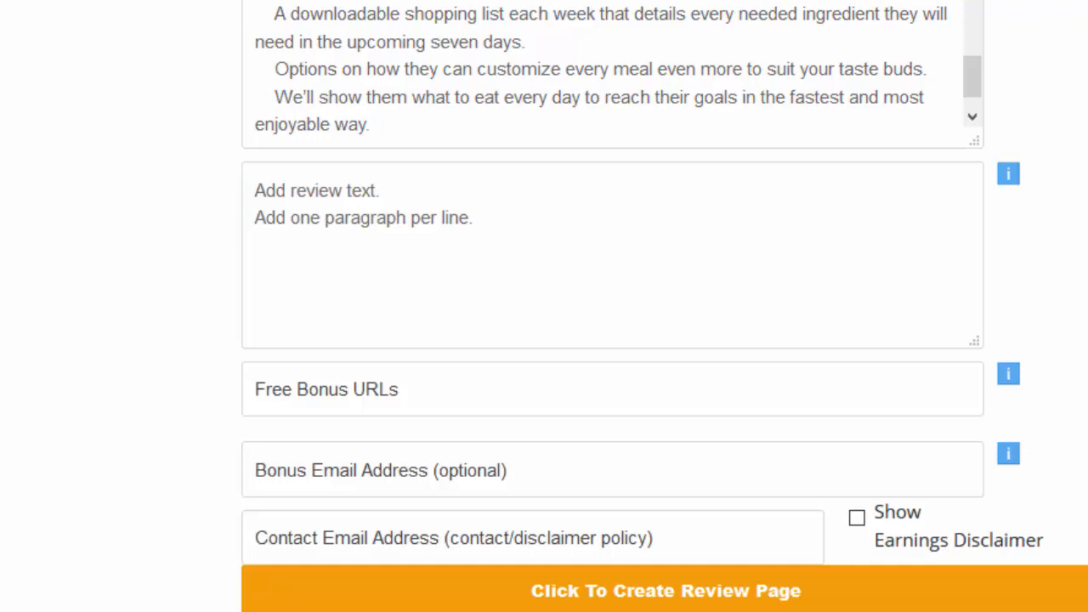
right_click(314, 196)
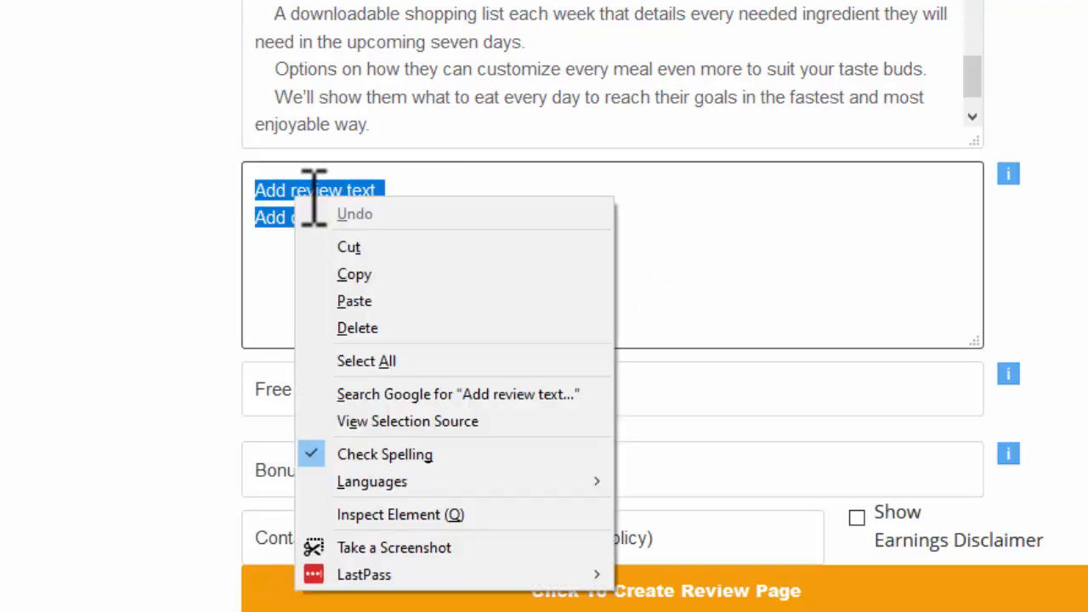
click(354, 299)
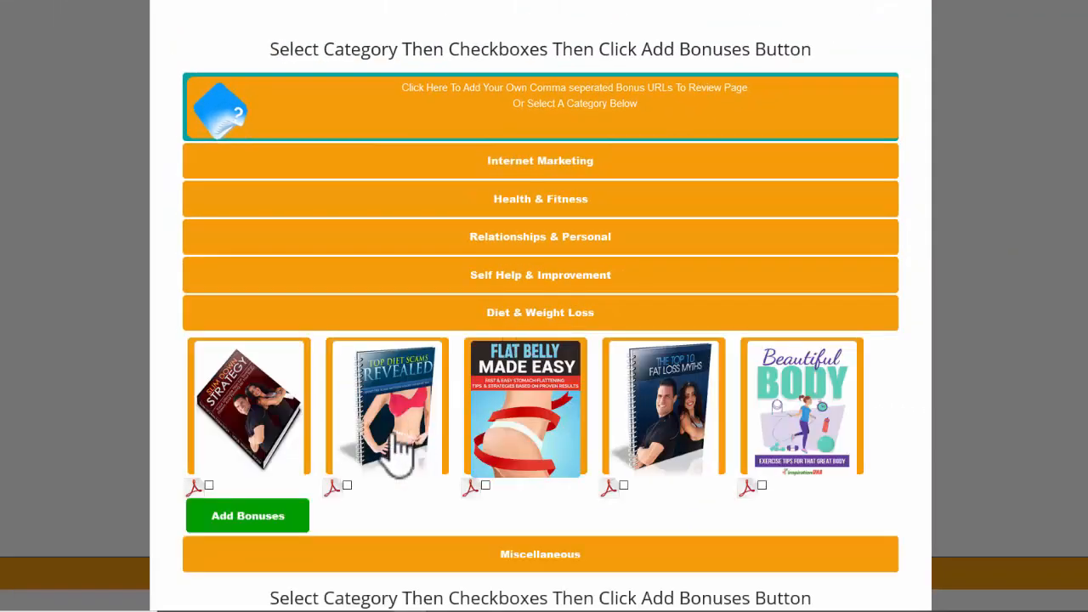
Tick the Diet & Weight Loss ebooks as the review's free bonuses
click(207, 485)
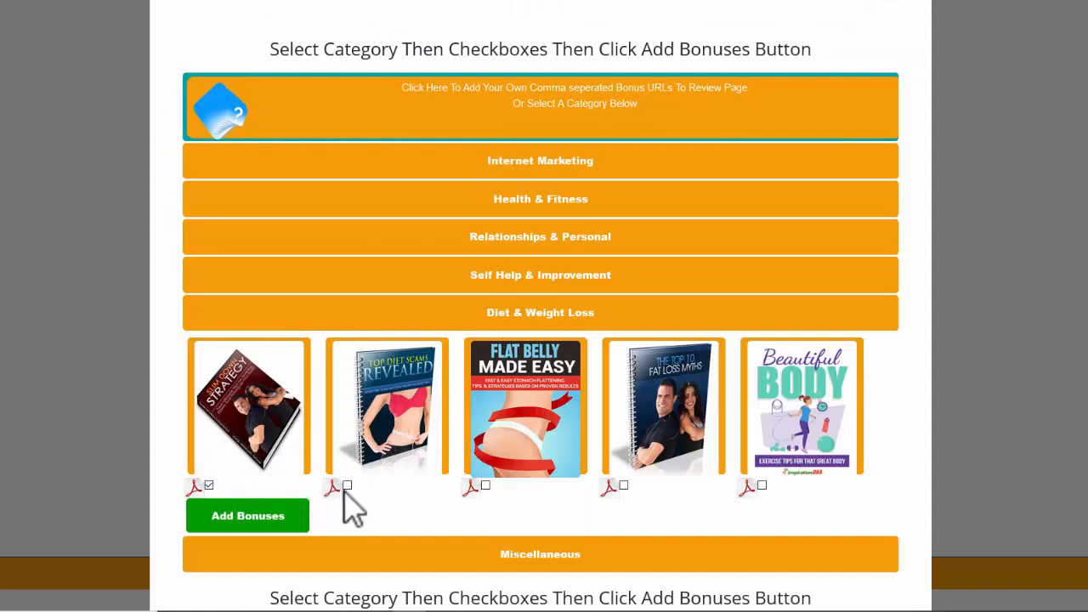
click(347, 486)
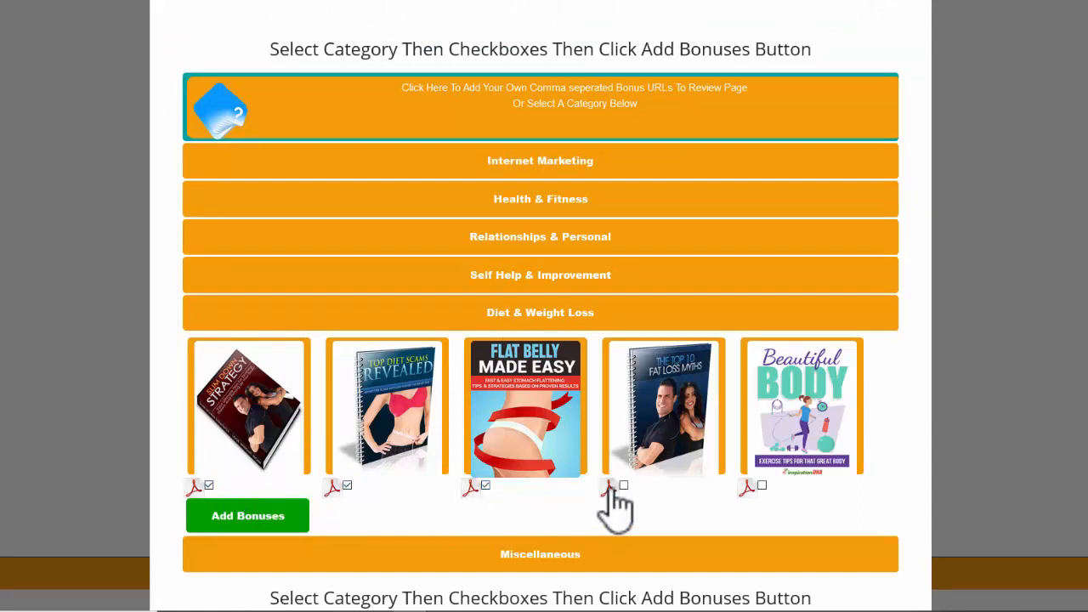
click(622, 487)
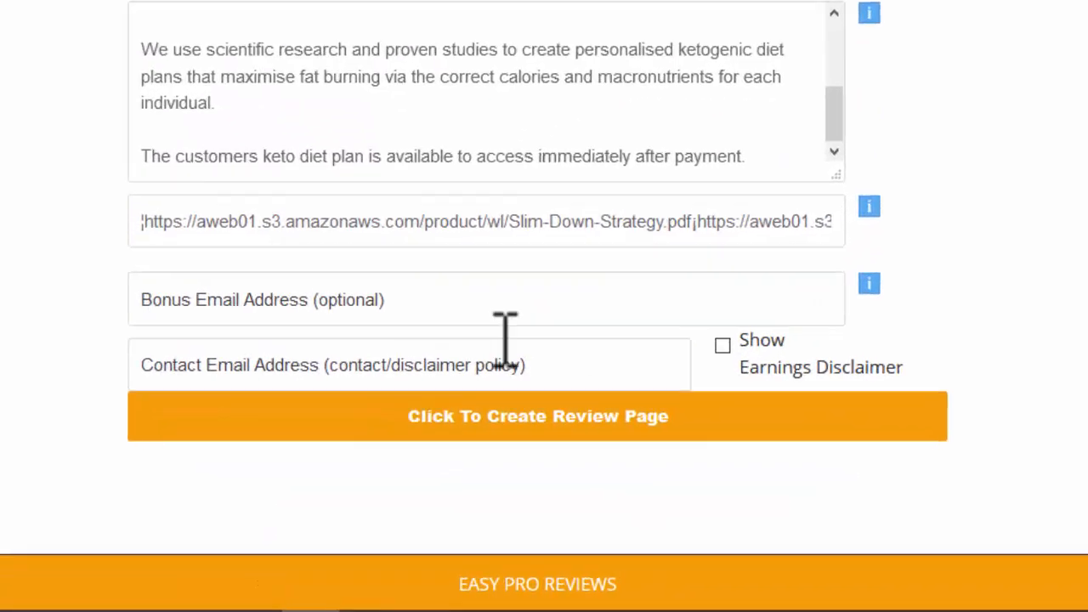
Fill the contact email, create the Custom Keto Diet review page and preview it with Test Review
scroll(down, 3)
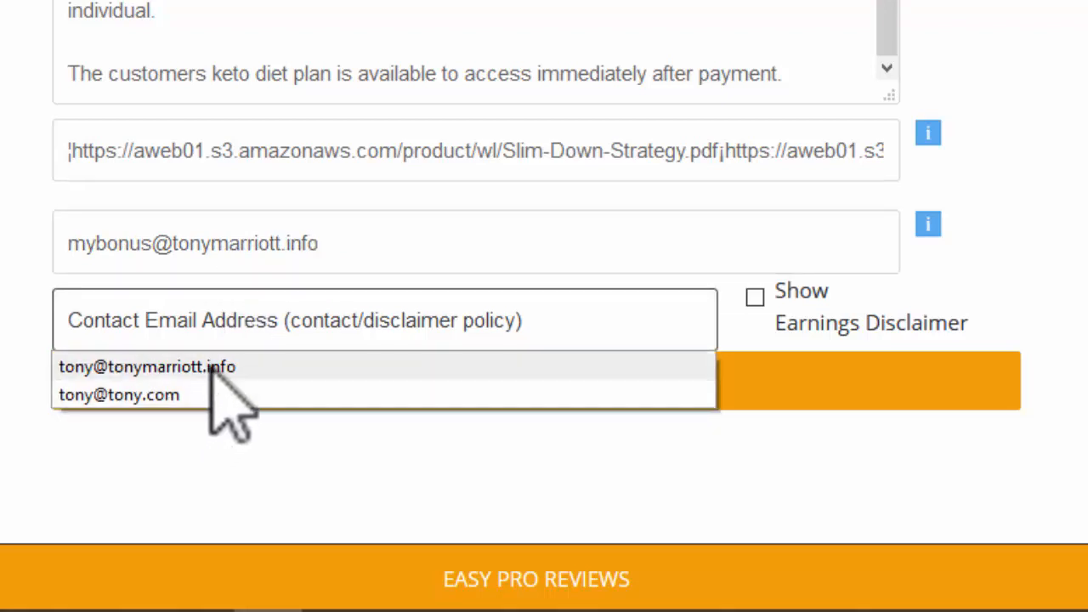
click(148, 367)
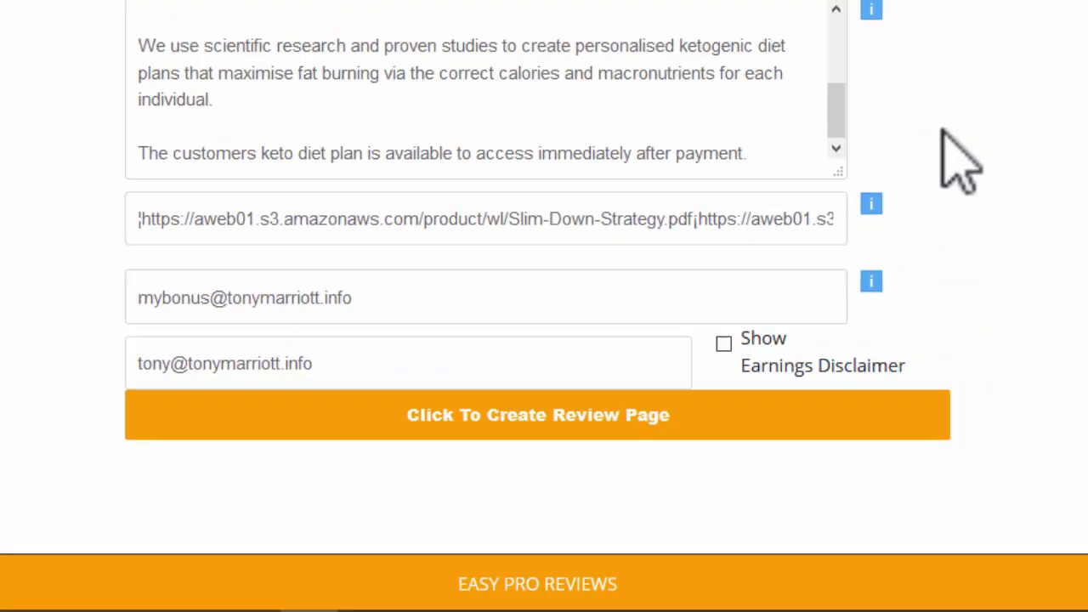
click(538, 415)
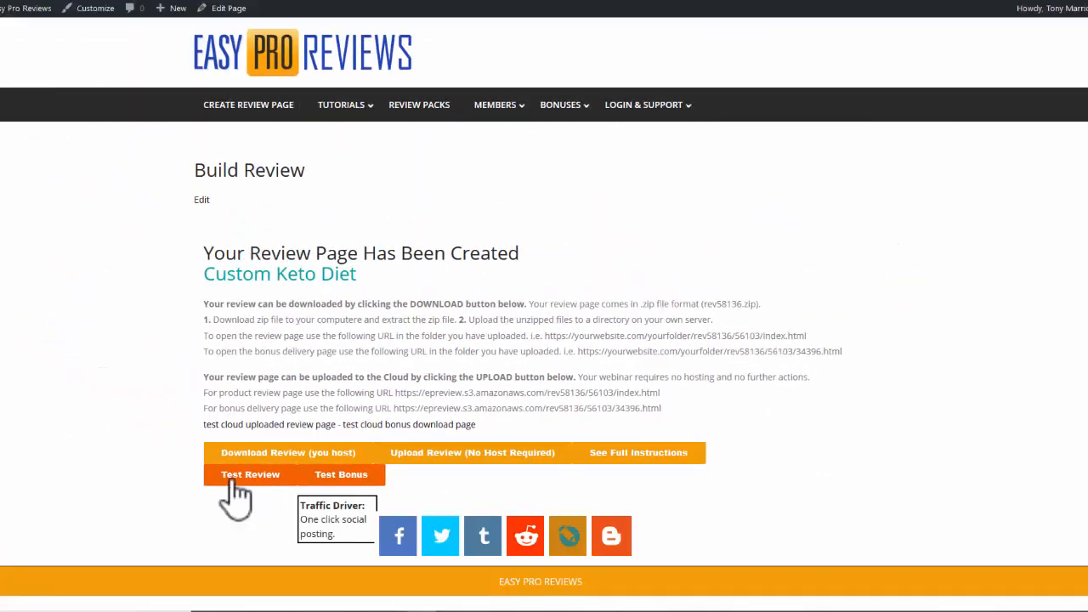
click(250, 474)
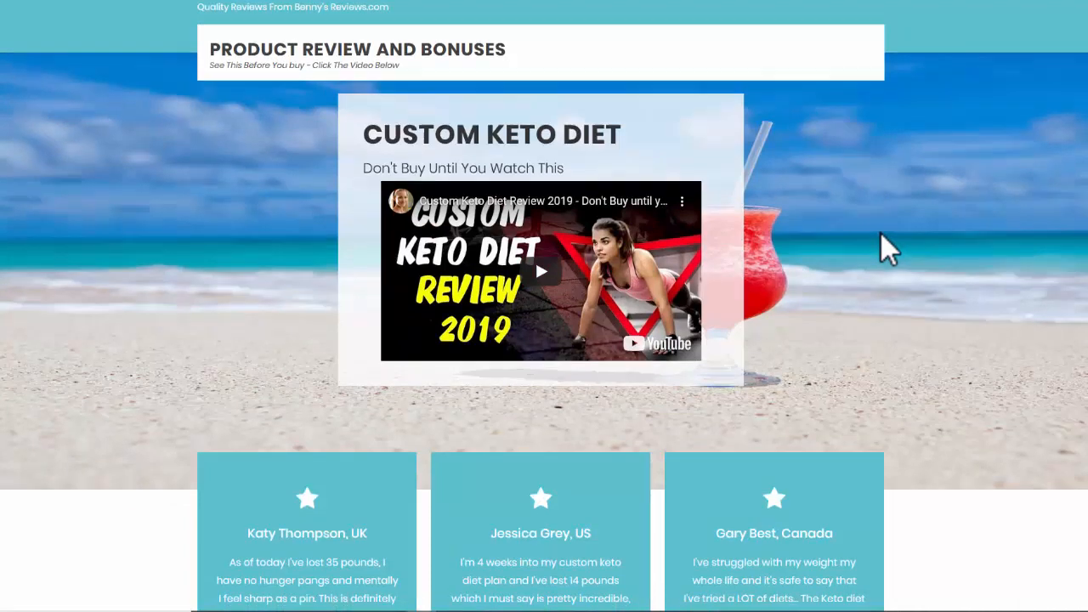
scroll(down, 3)
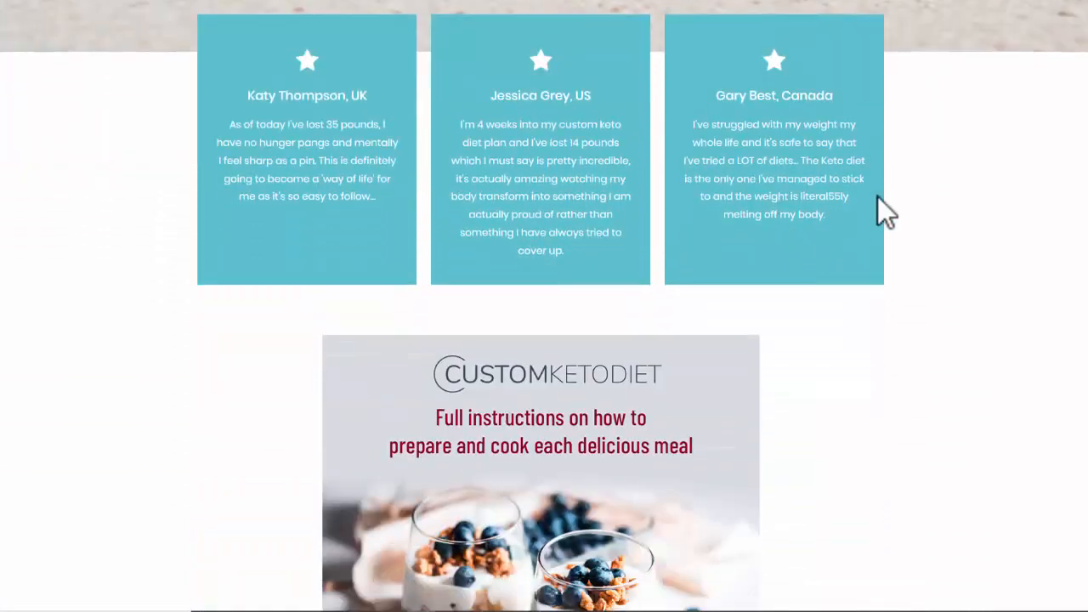
scroll(down, 3)
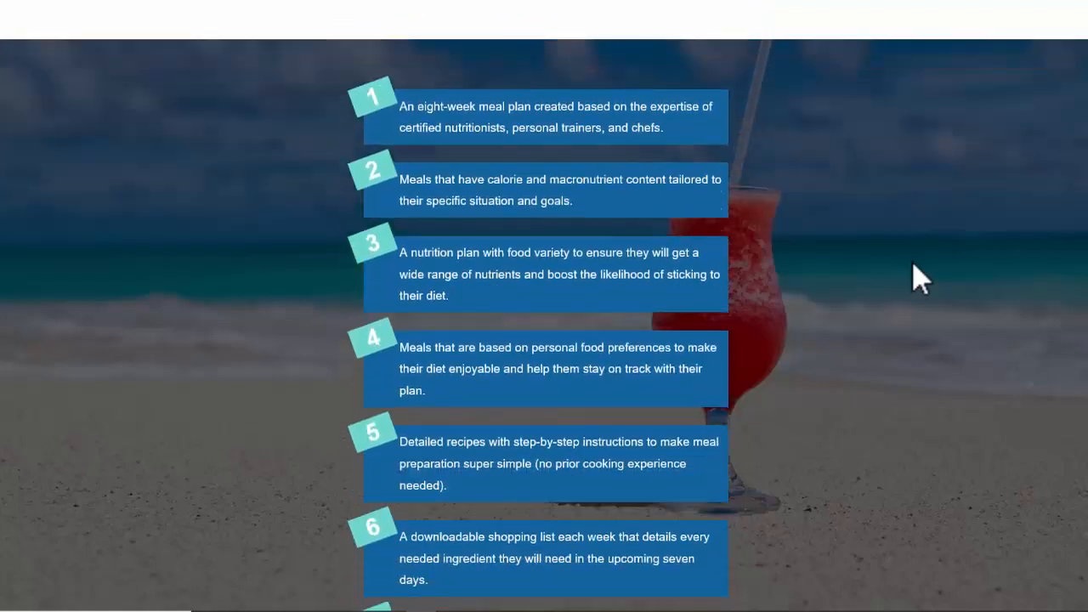
scroll(down, 3)
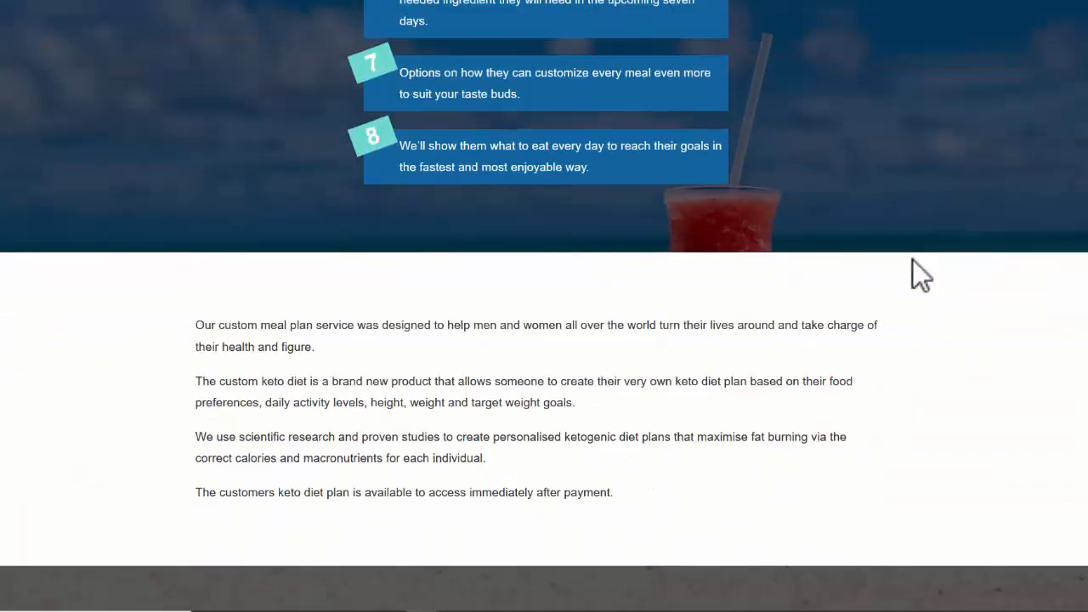
scroll(down, 3)
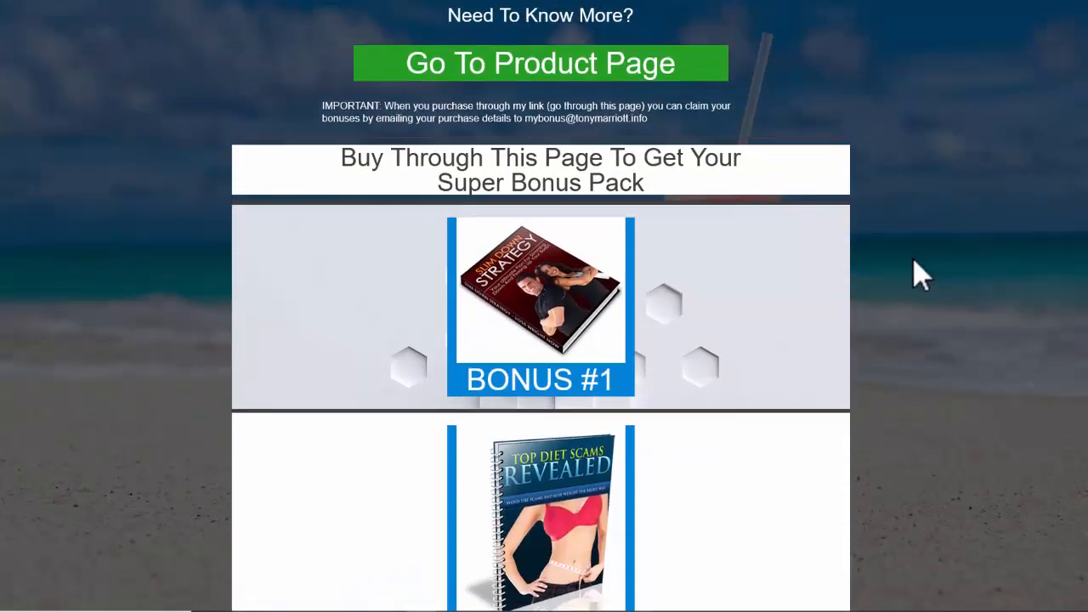
scroll(down, 3)
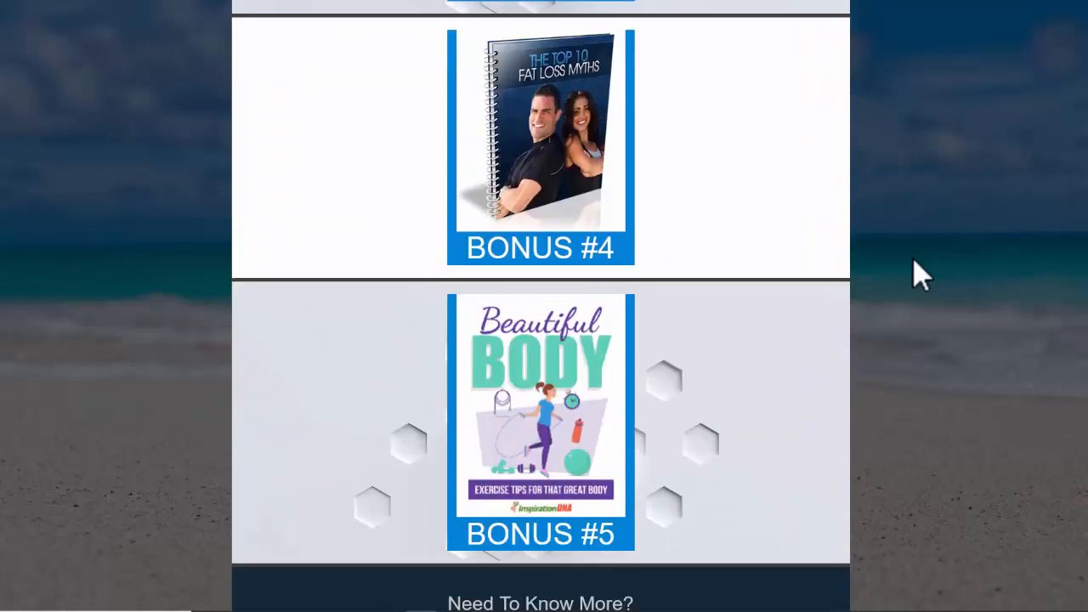
scroll(down, 3)
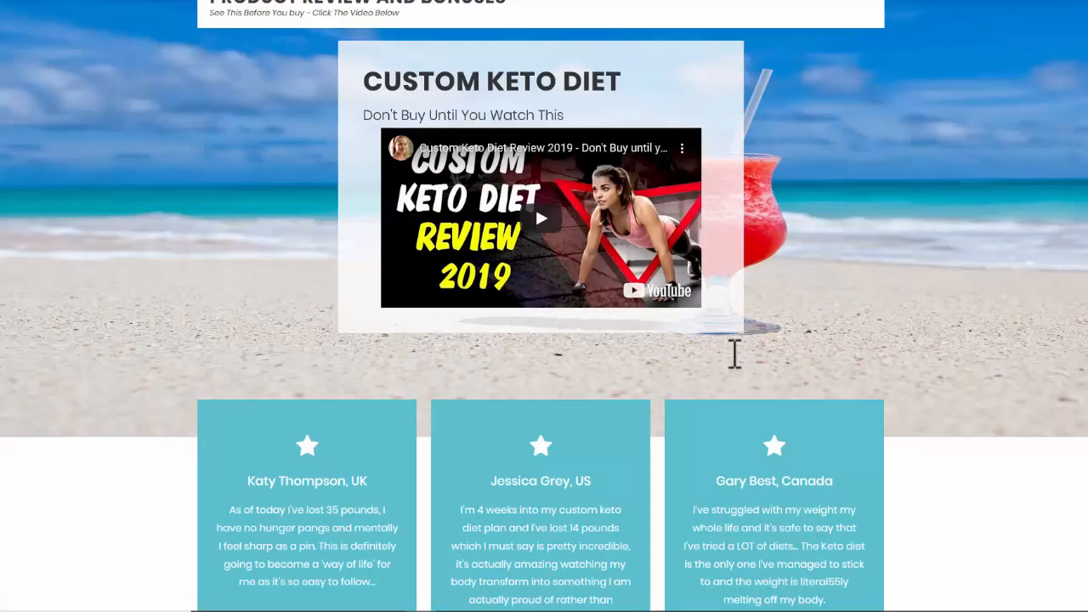
scroll(up, 3)
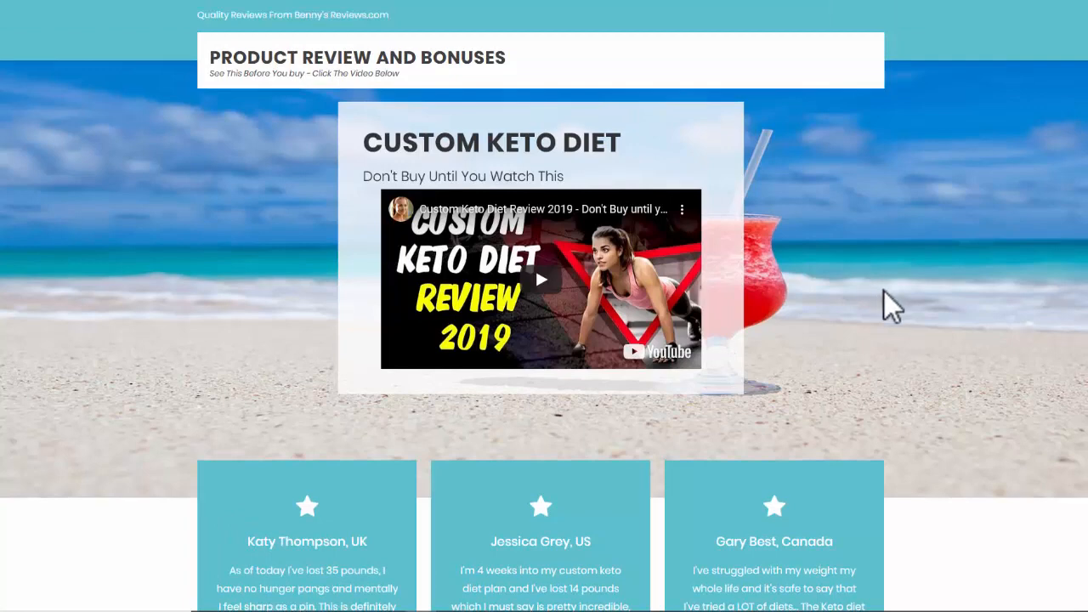